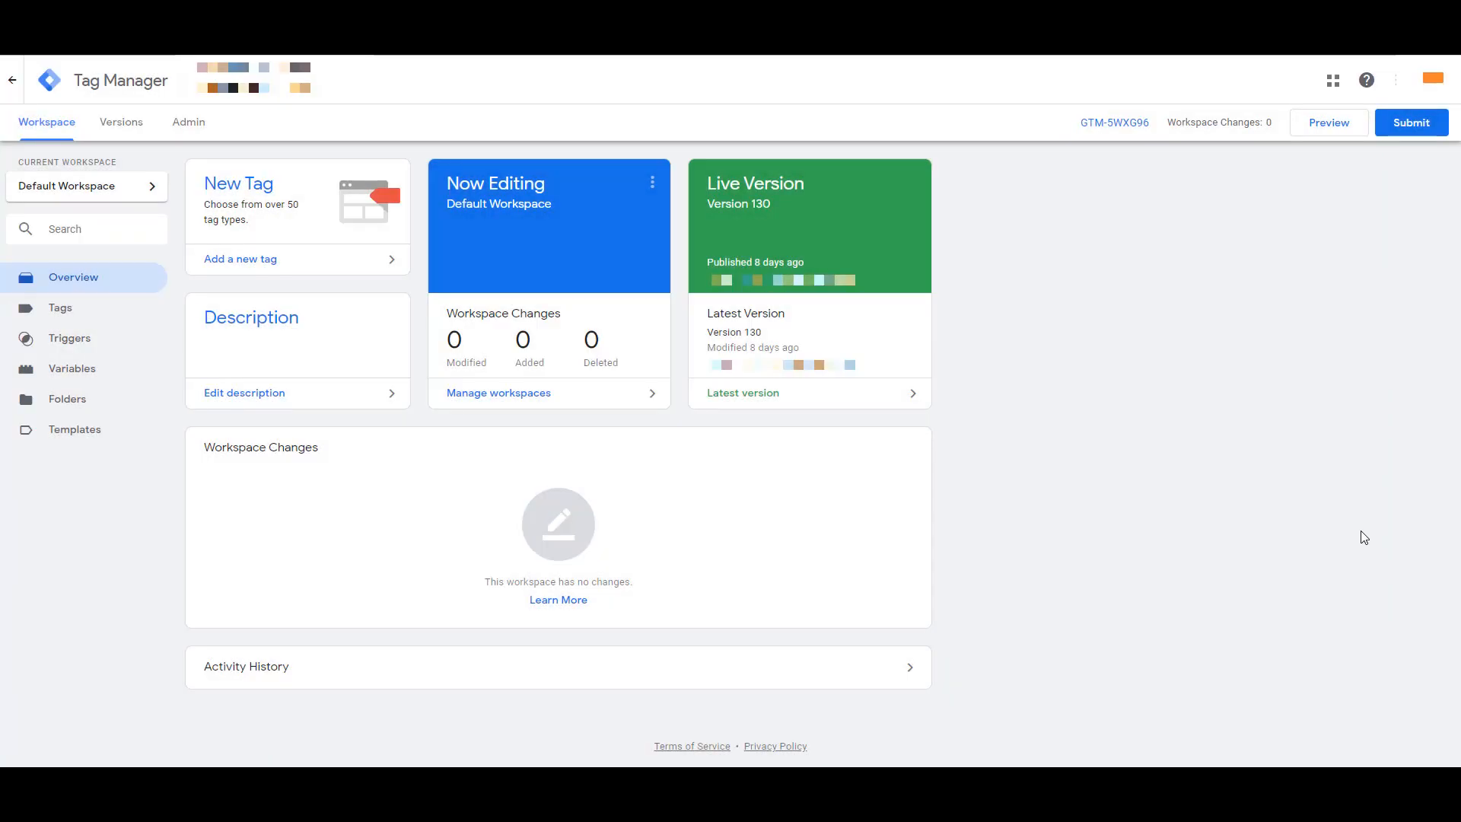
Step: Enable the built-in video variables (Video Status and the rest) from Variables > Configure
{"action": "left_click", "coordinate": [71, 368]}
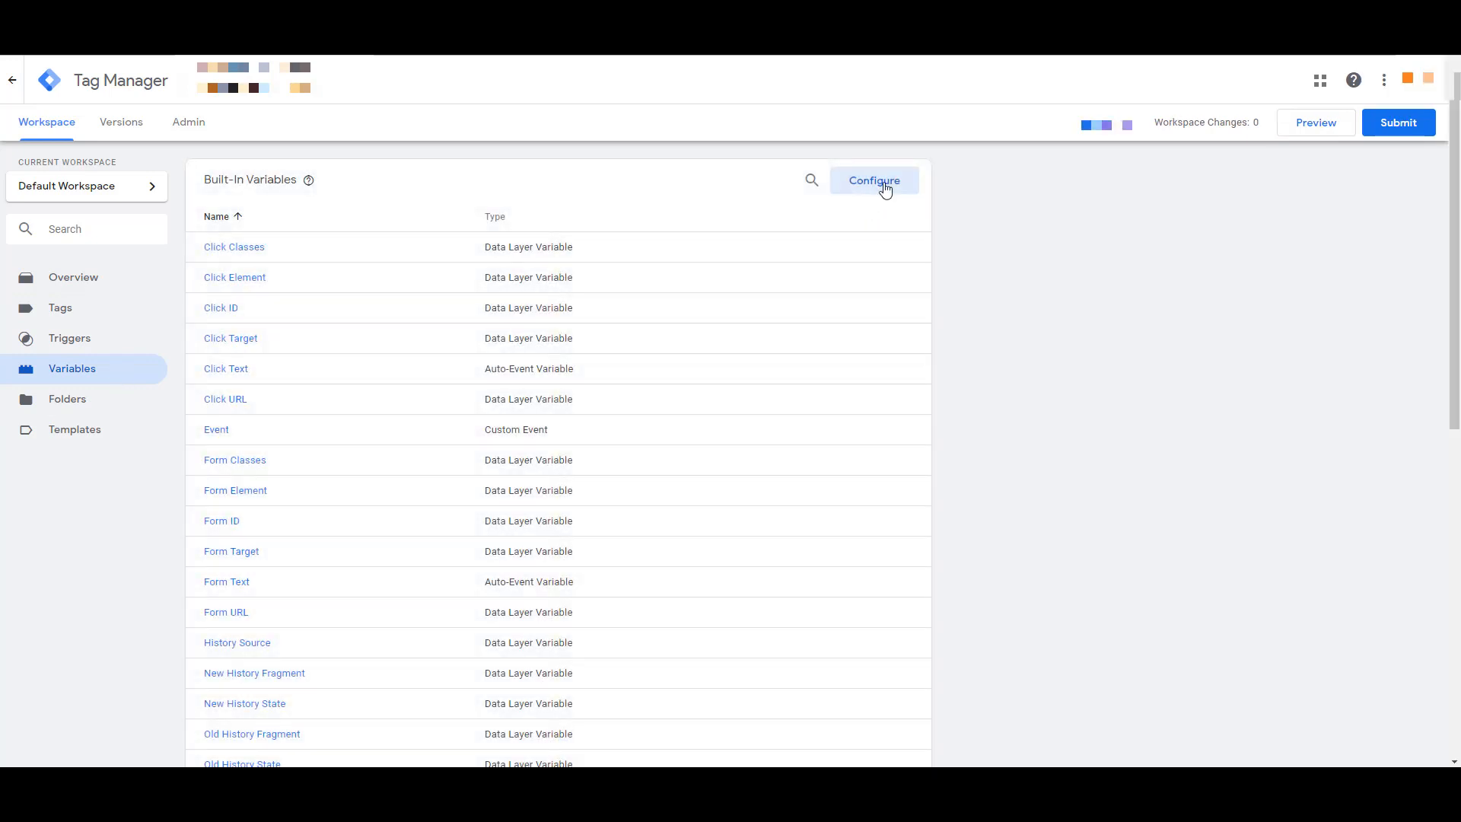
{"action": "left_click", "coordinate": [873, 180]}
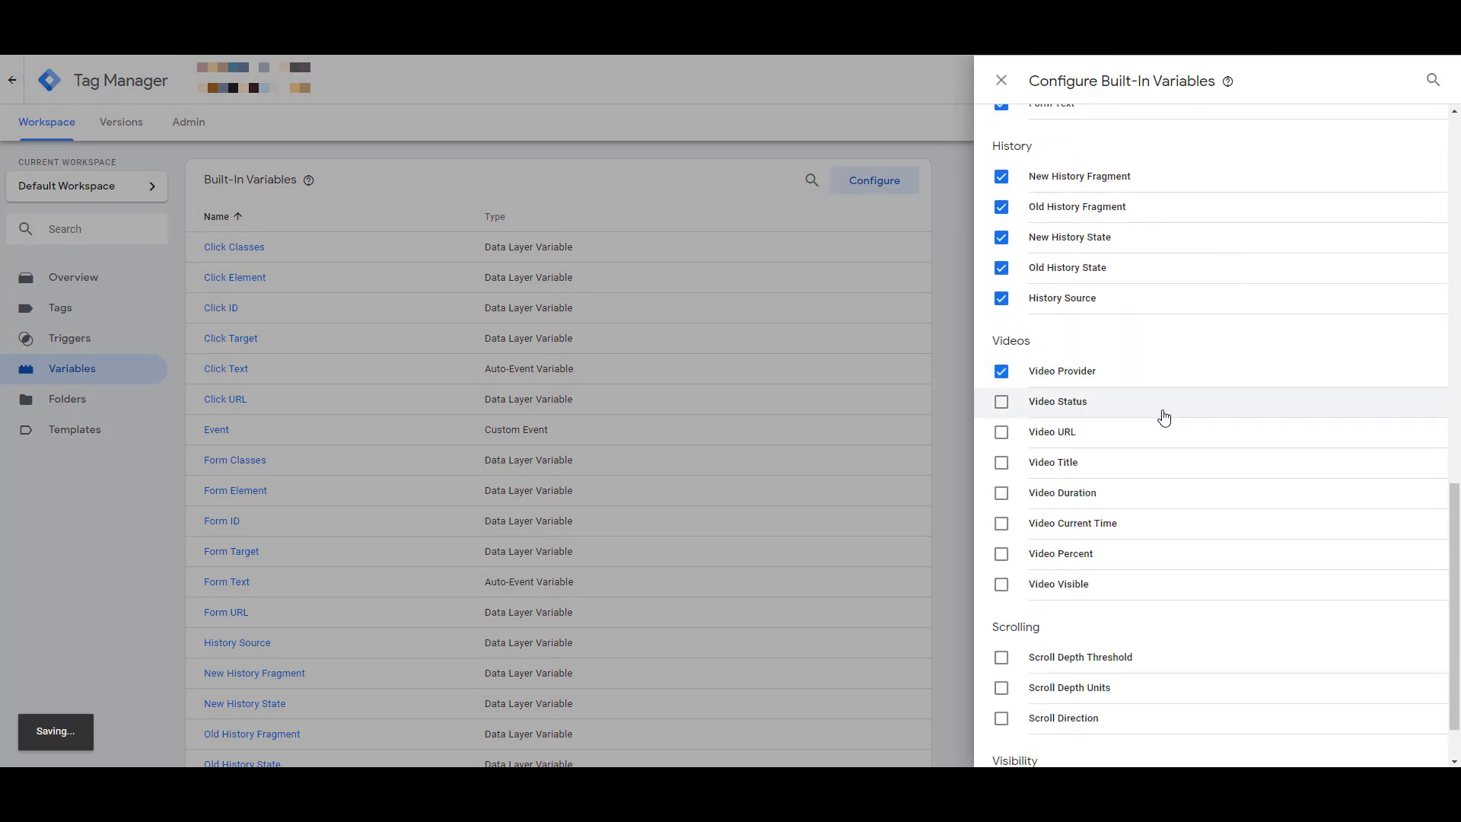
{"action": "left_click", "coordinate": [1002, 401]}
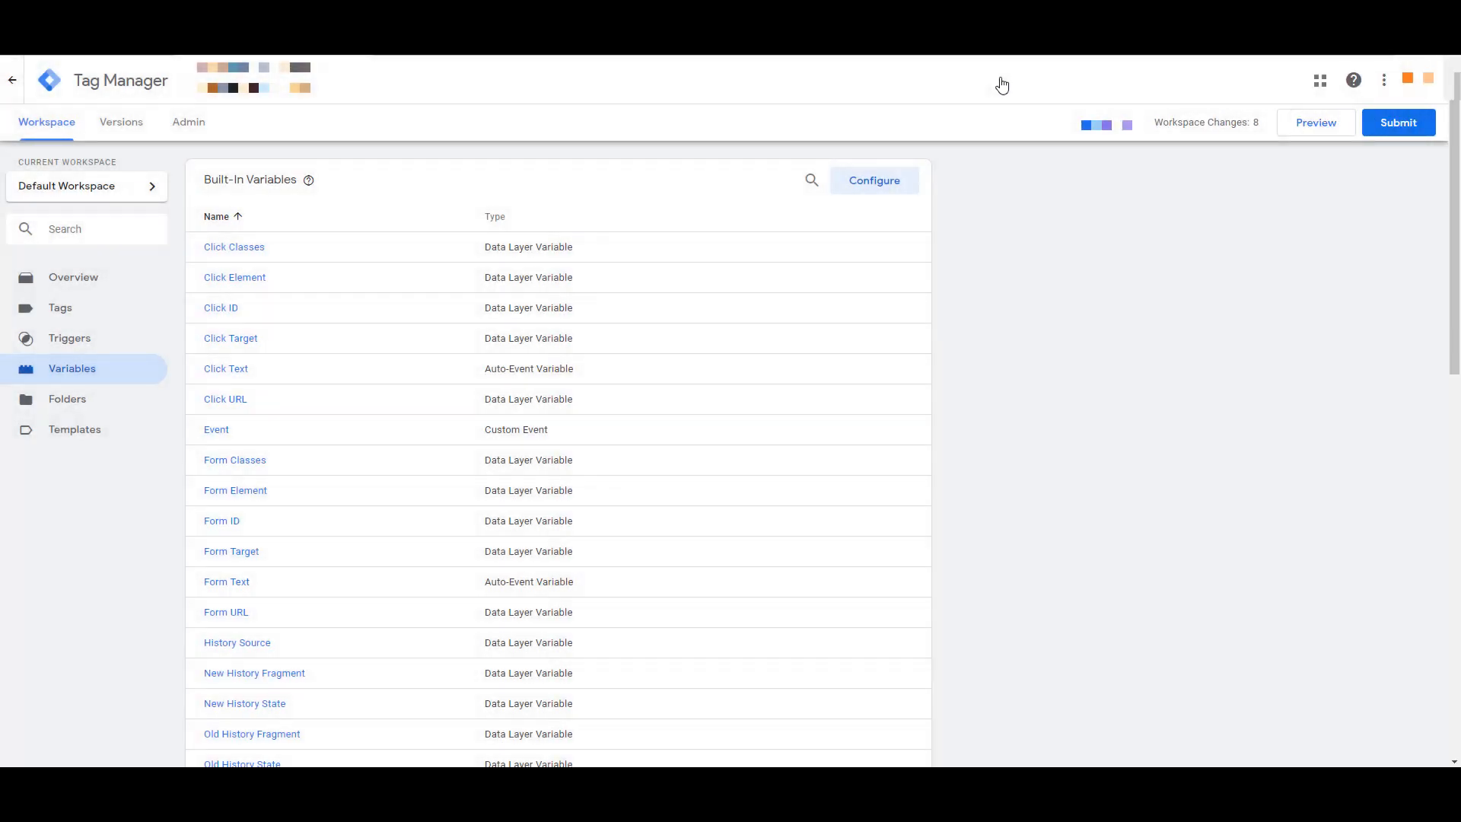
{"action": "mouse_move", "coordinate": [83, 323]}
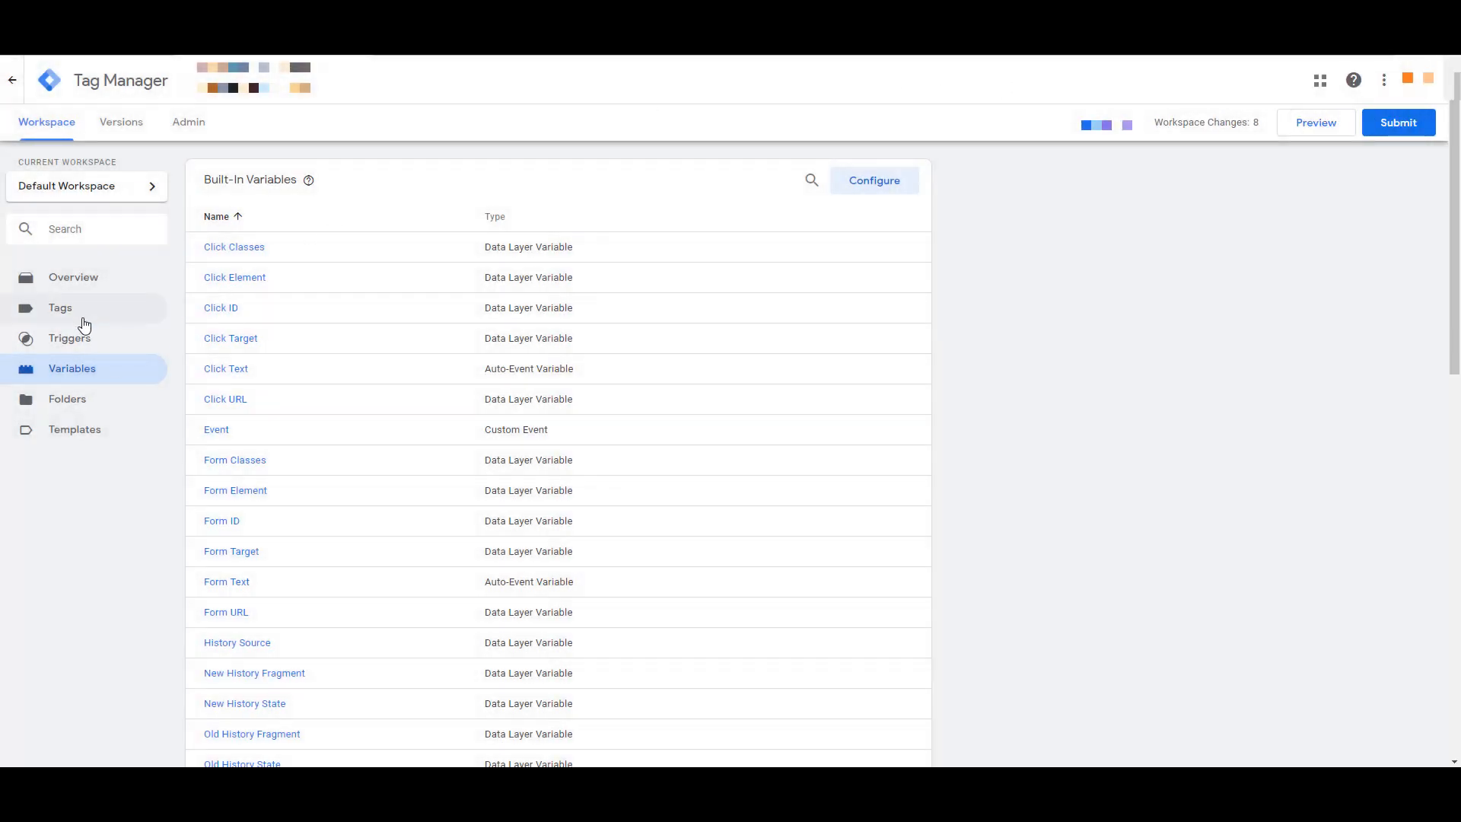
Step: Start a new tag of type Google Analytics: Universal Analytics
{"action": "left_click", "coordinate": [60, 308]}
{"action": "type", "text": "Video V"}
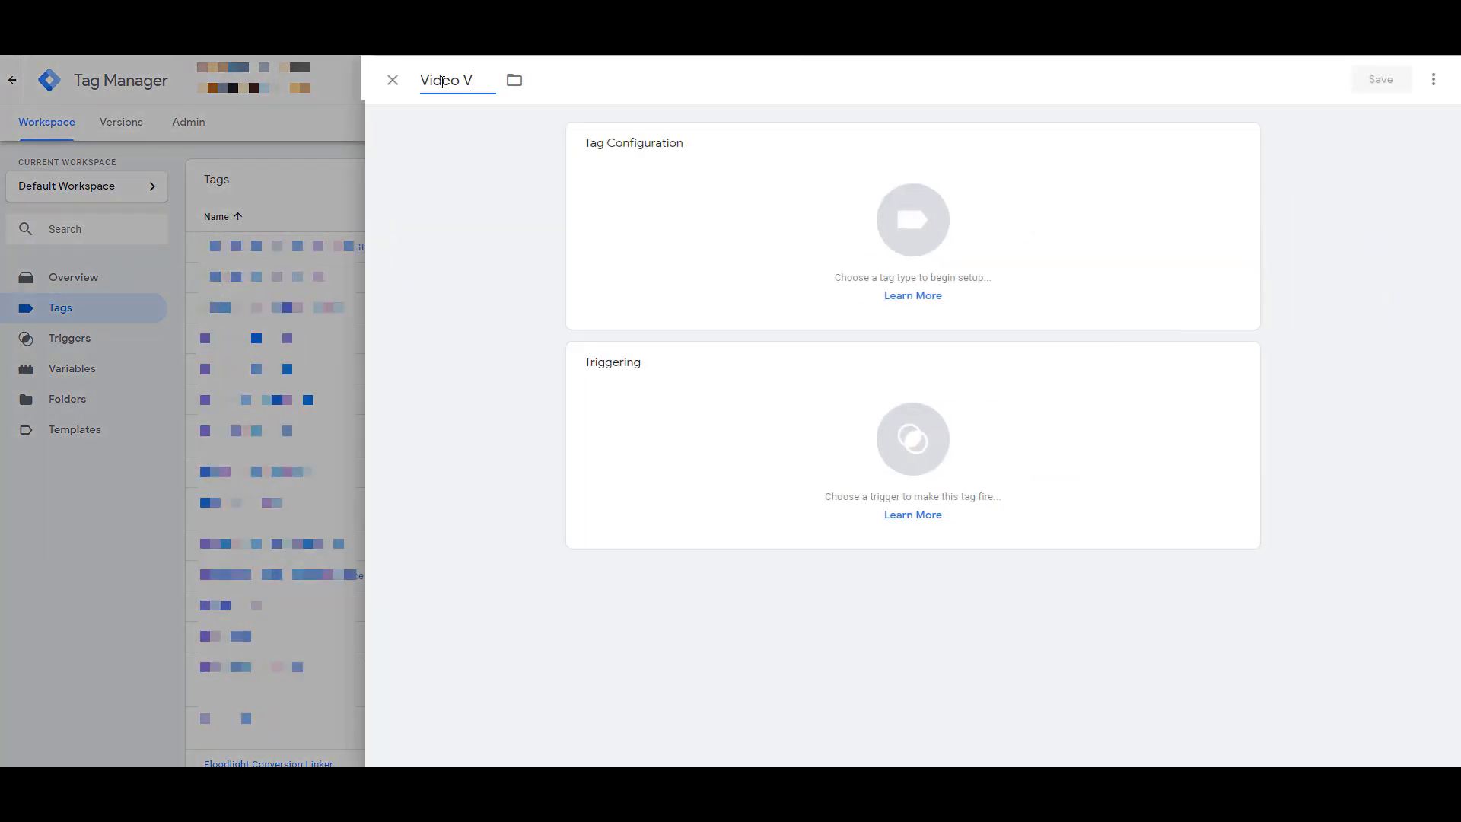
{"action": "left_click", "coordinate": [911, 220]}
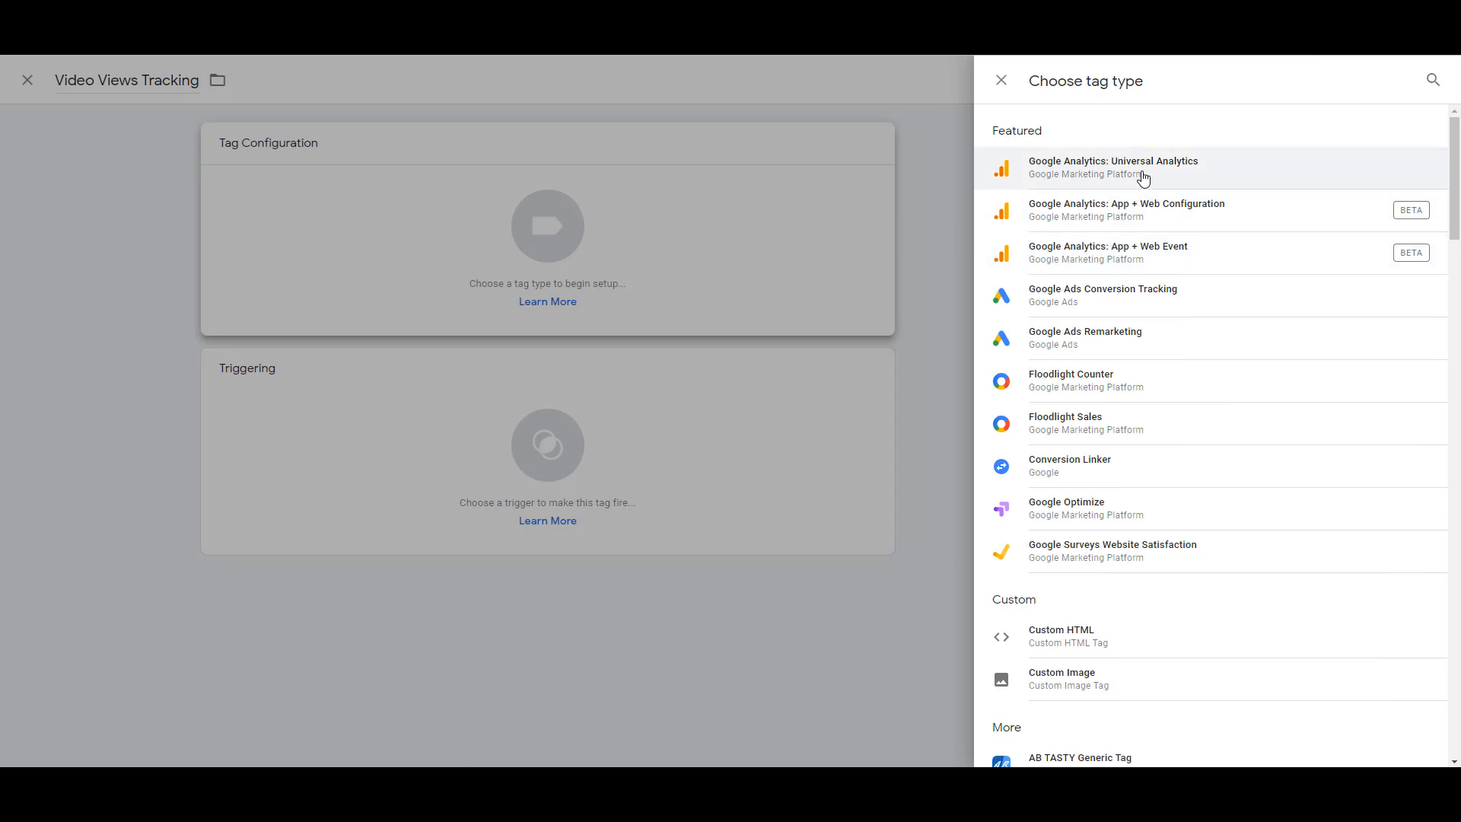
{"action": "left_click", "coordinate": [1113, 167]}
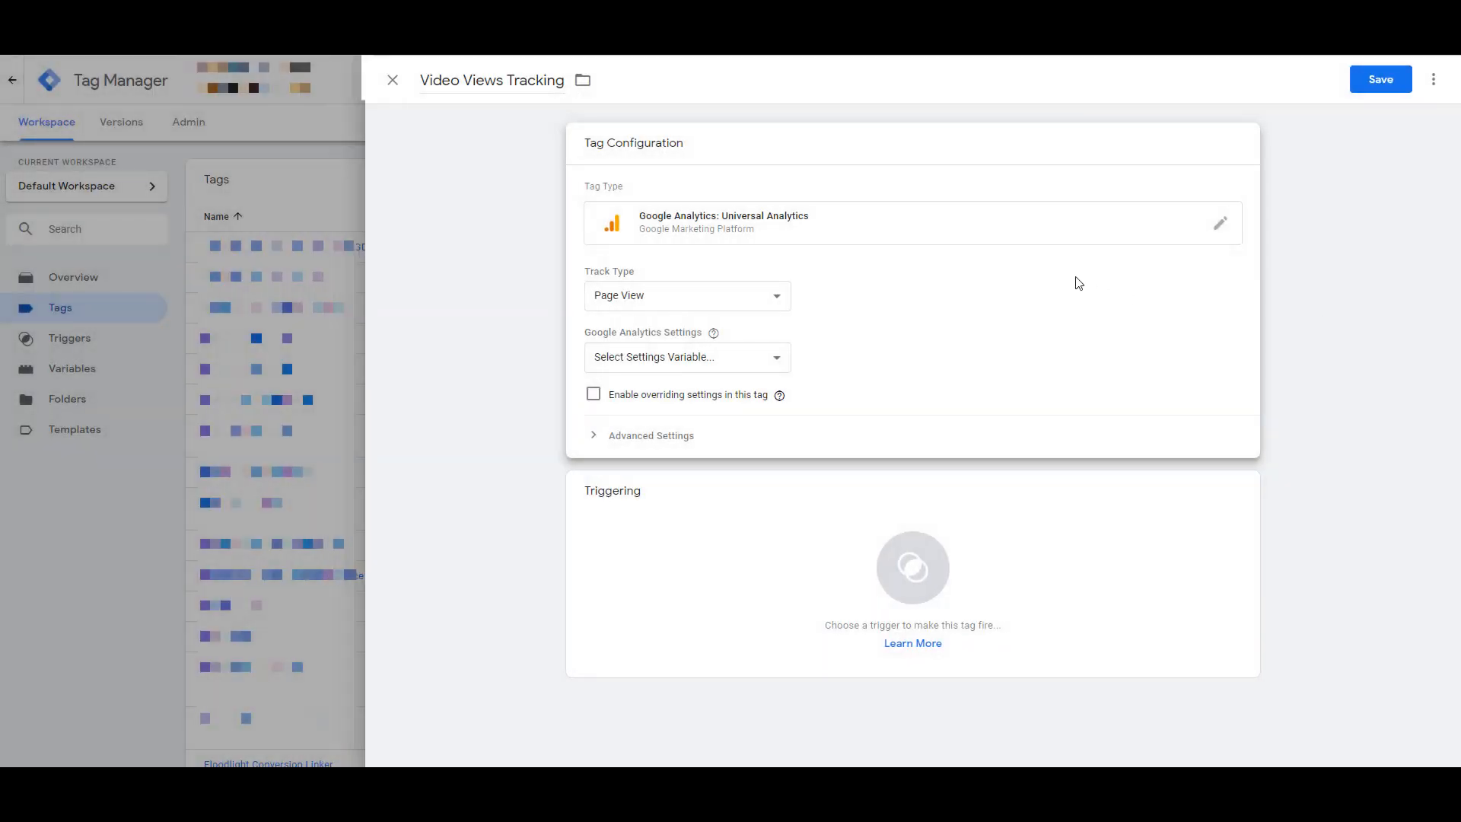
Step: Set Track Type to Event and use the {{Google Analytics Settings}} variable
{"action": "left_click", "coordinate": [687, 295]}
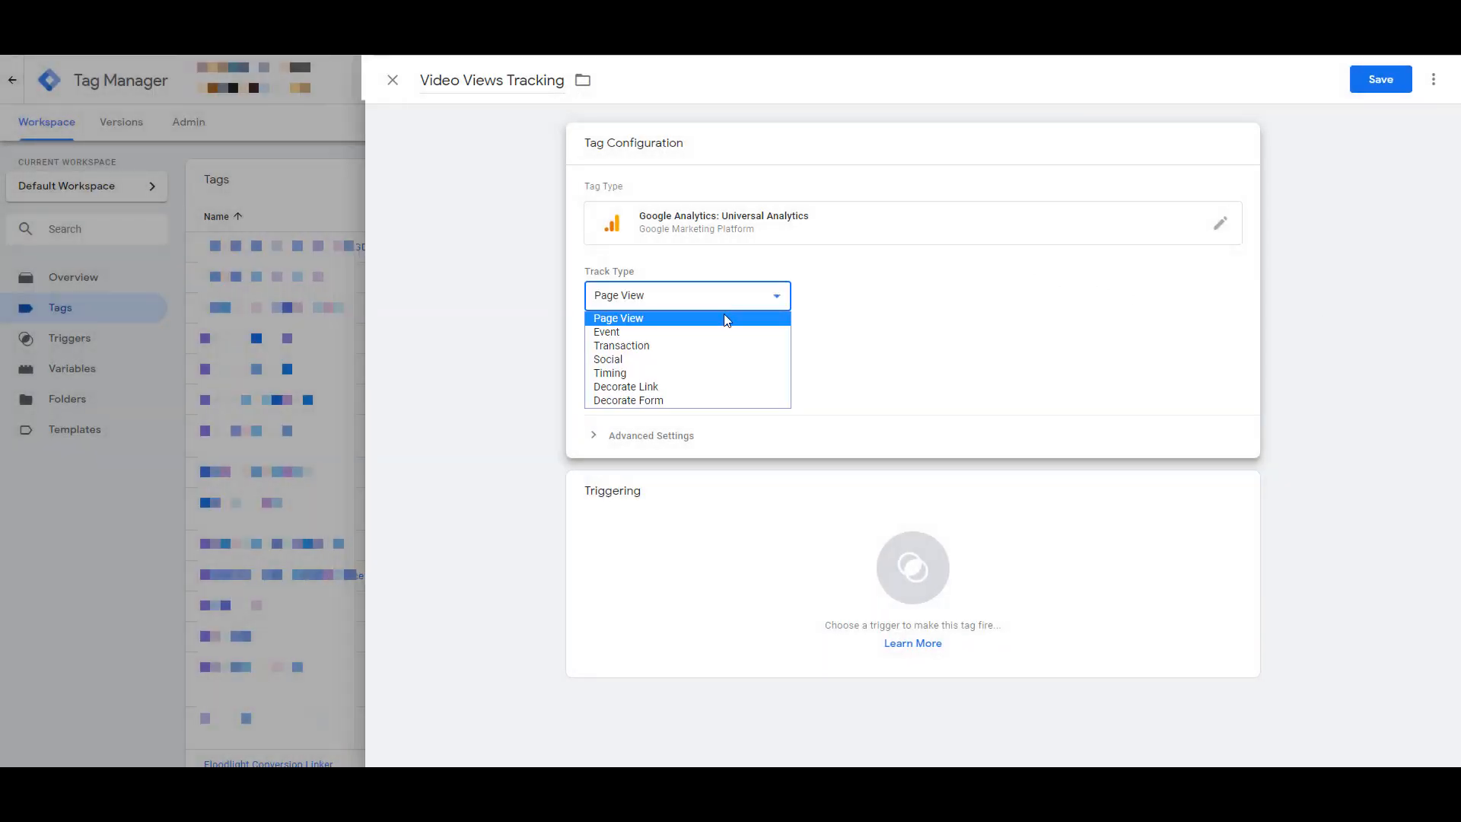
{"action": "left_click", "coordinate": [606, 332]}
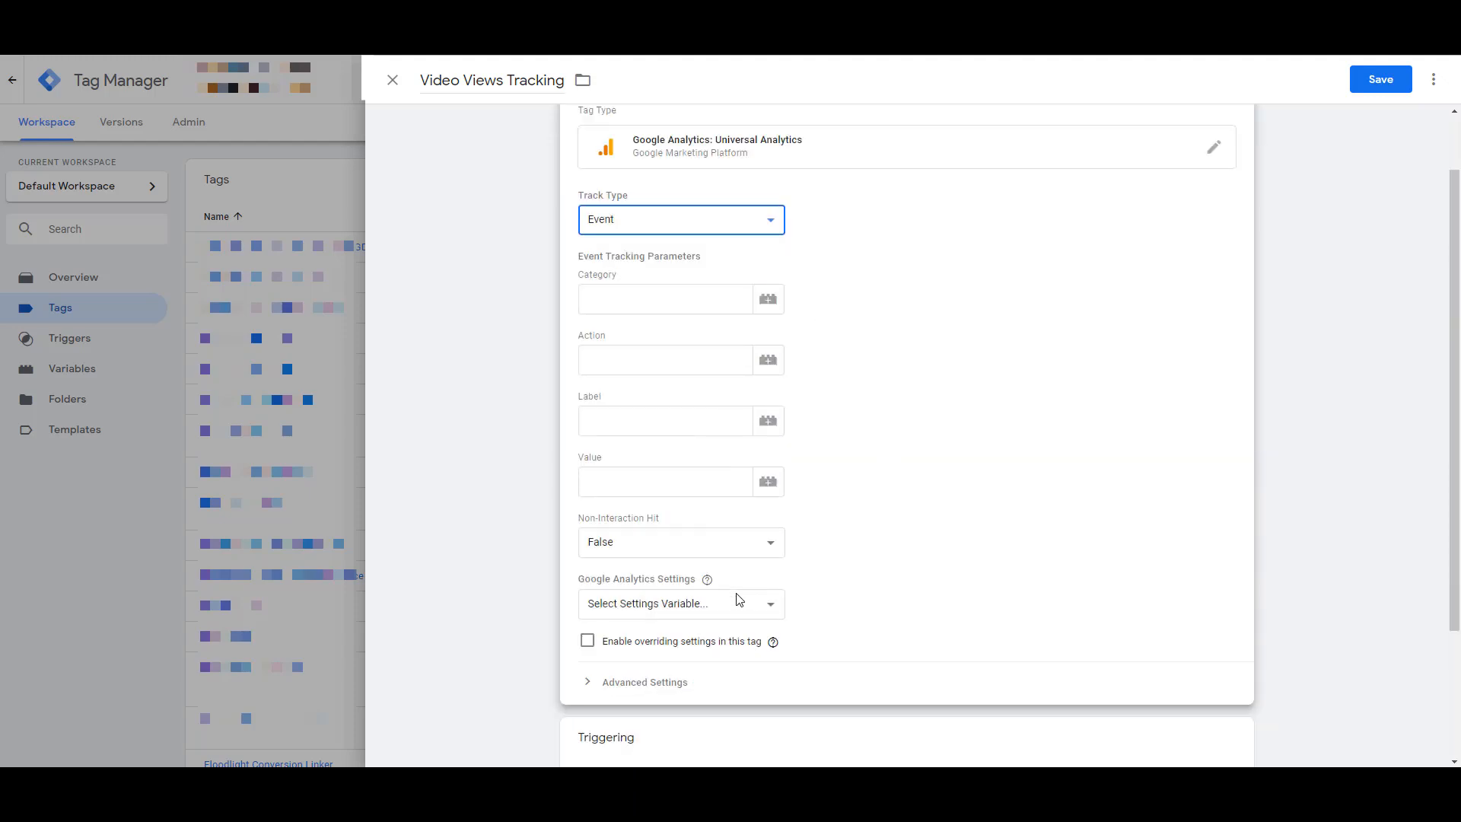
{"action": "left_click", "coordinate": [680, 603]}
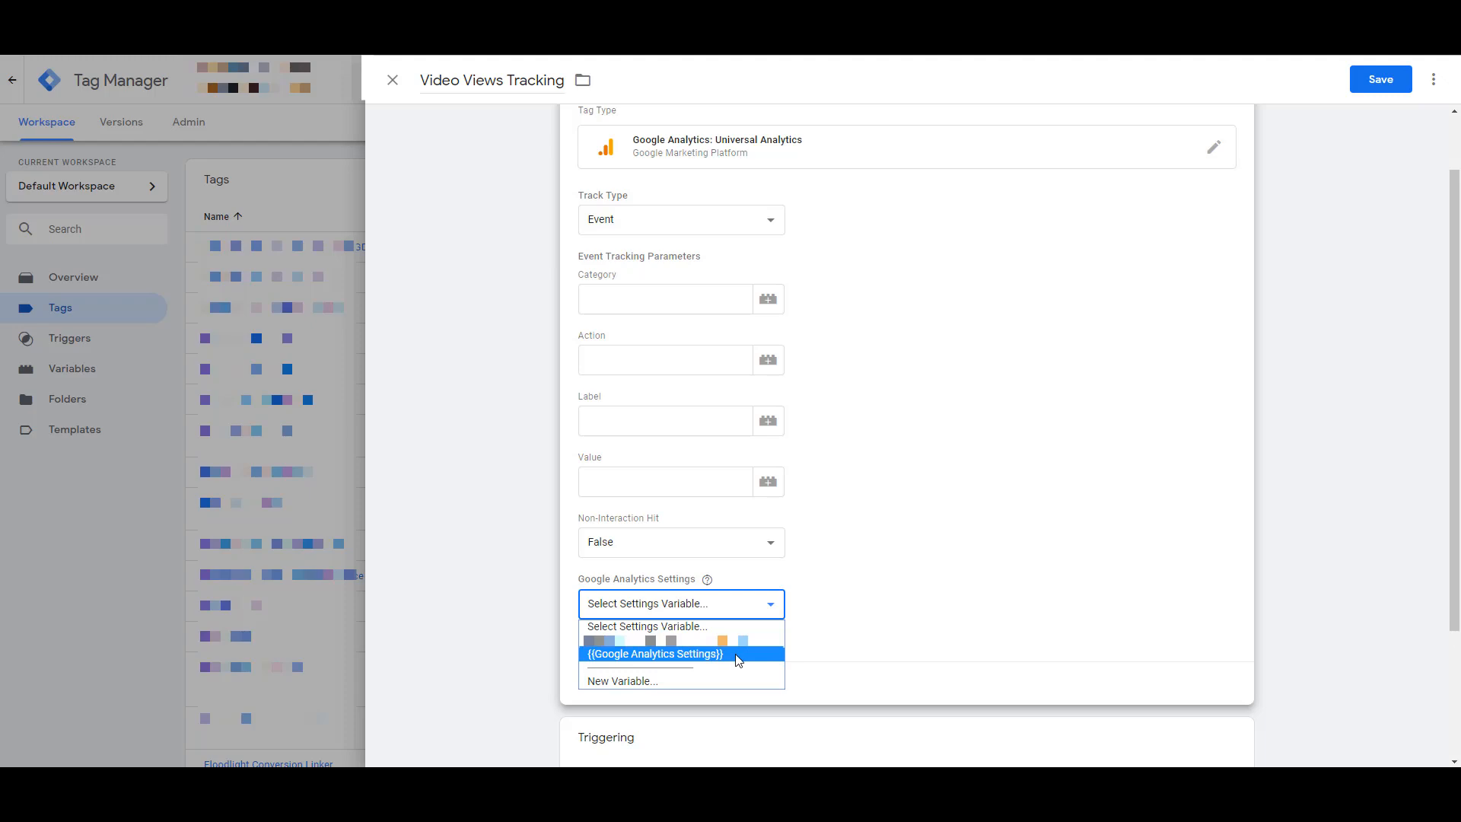
{"action": "left_click", "coordinate": [654, 652]}
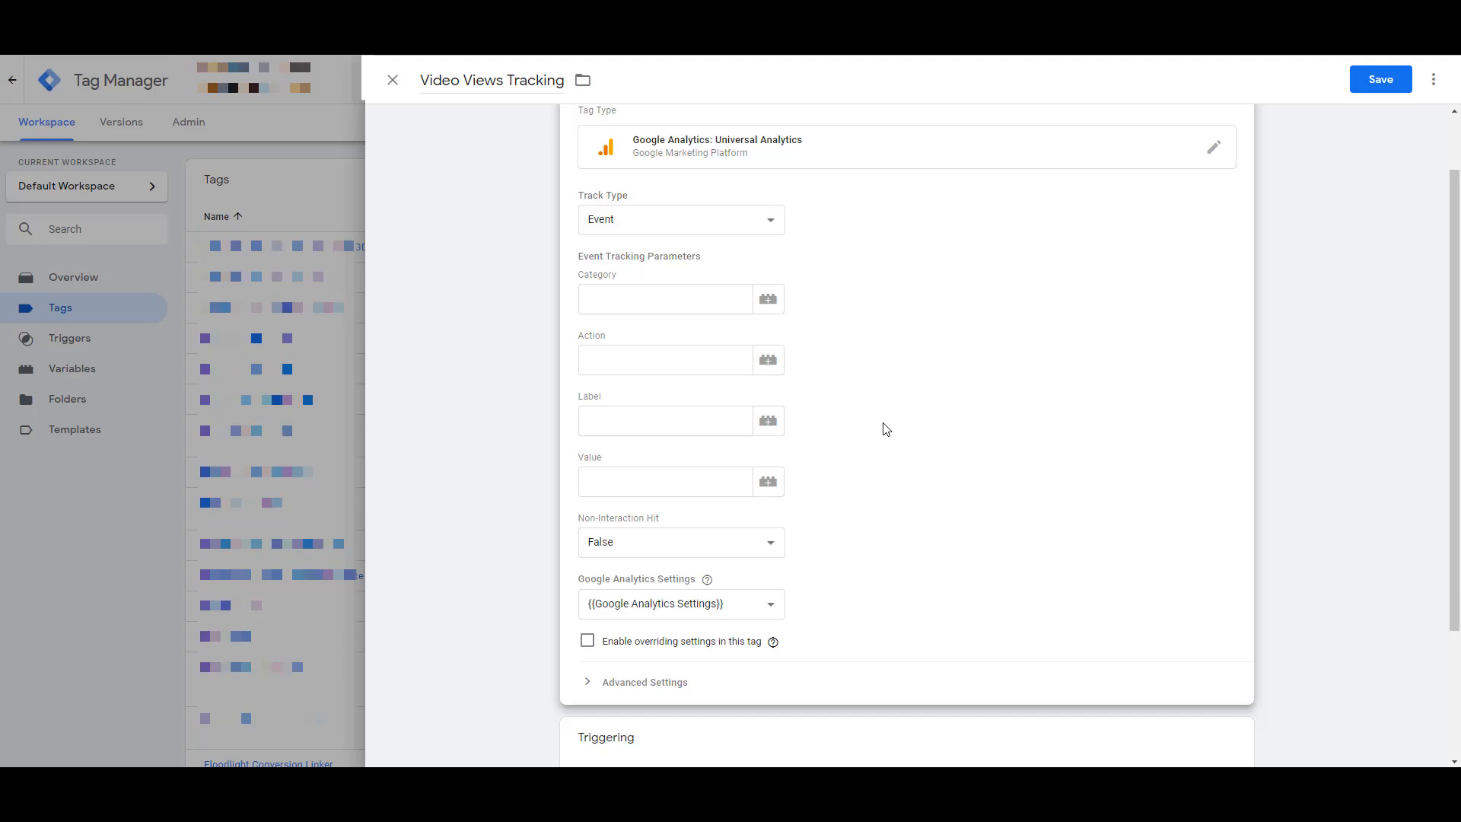
Step: Fill the event fields: Category {{Video Title}}, Action {{Video Percent}}, Label {{Video Status}}
{"action": "left_click", "coordinate": [767, 299]}
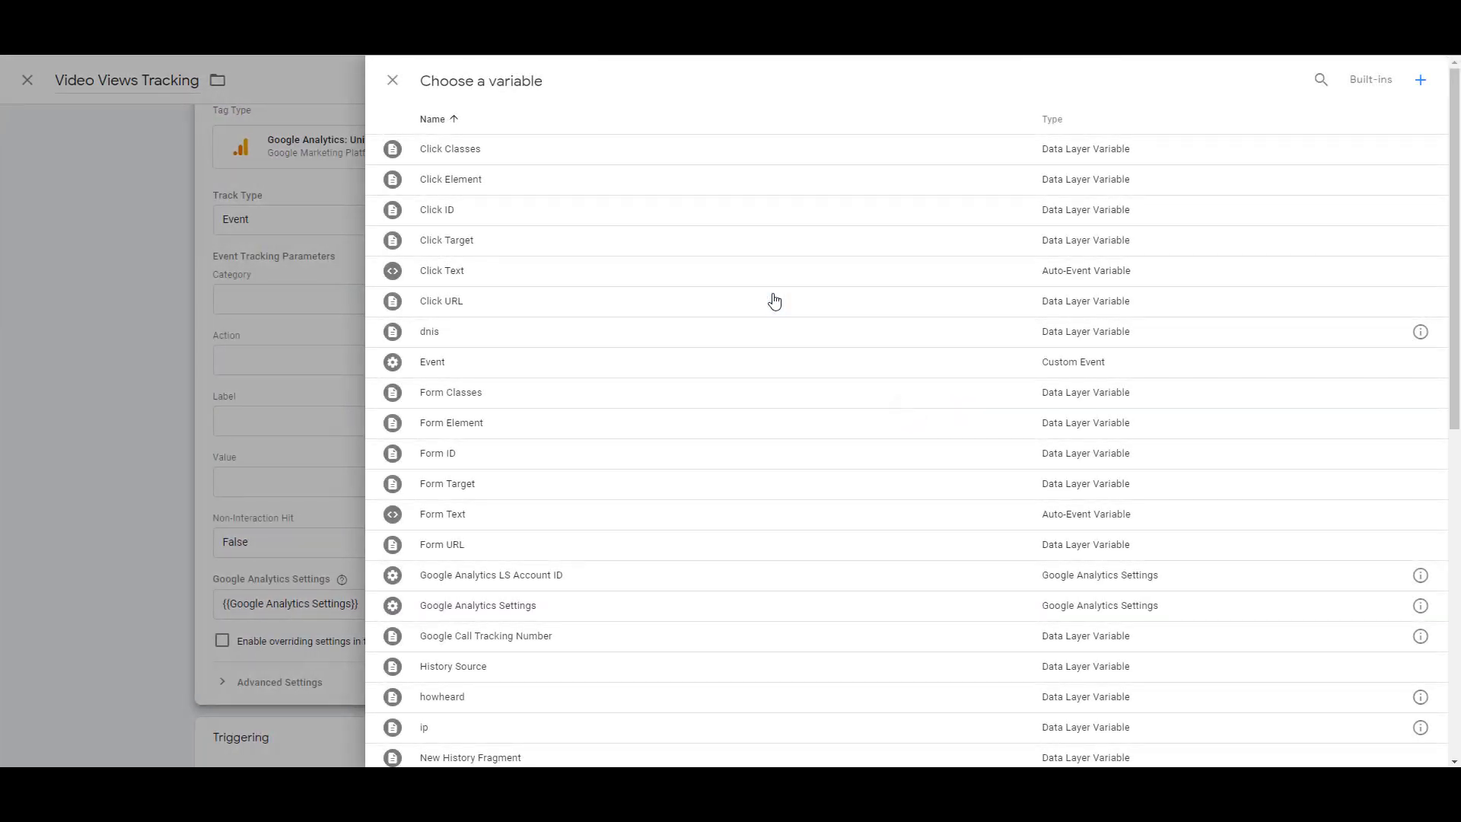
{"action": "scroll", "scroll_direction": "down", "scroll_amount": 3}
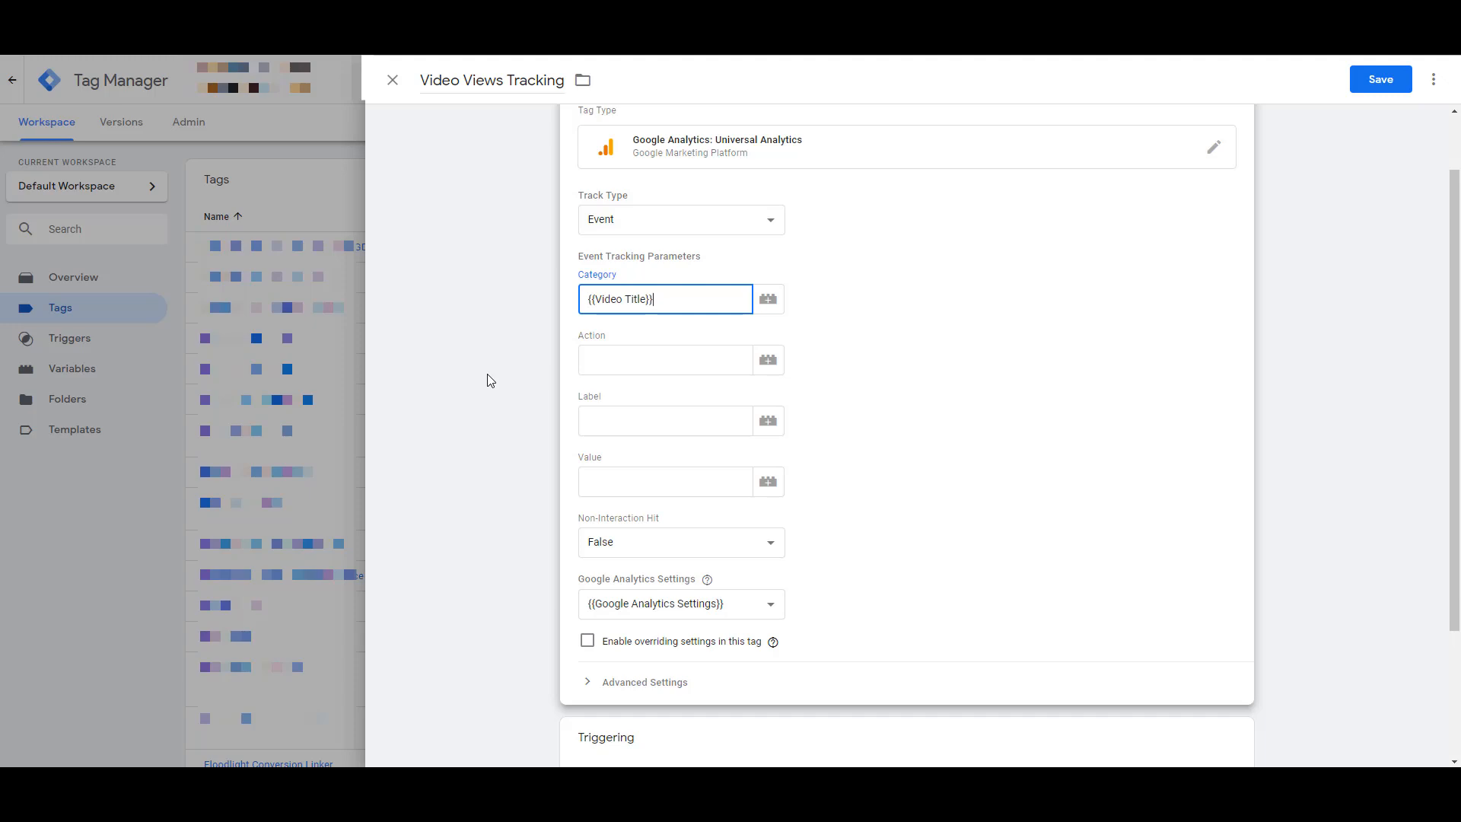
{"action": "left_click", "coordinate": [767, 359]}
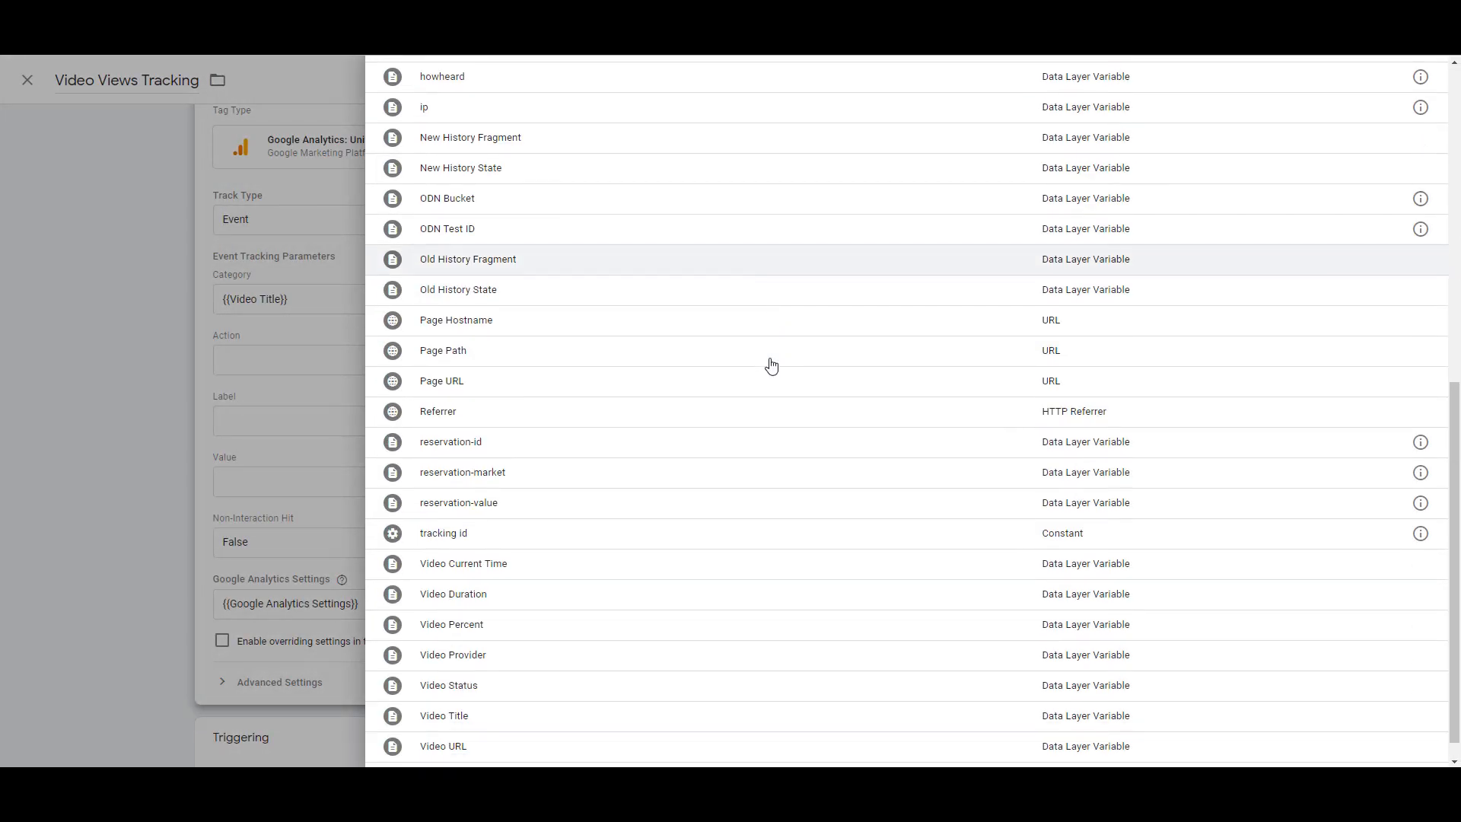
{"action": "scroll", "scroll_direction": "down", "scroll_amount": 3}
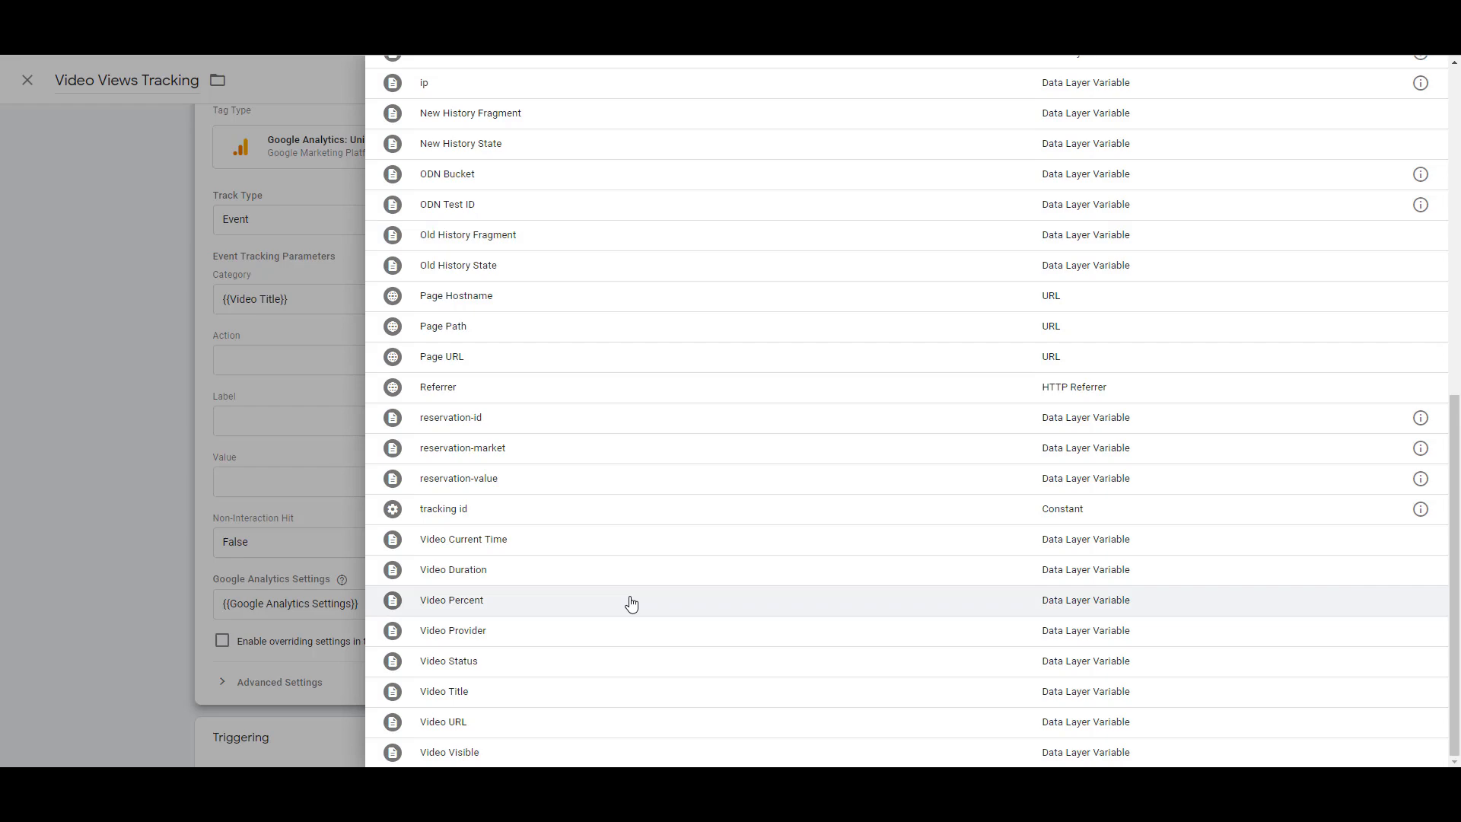
{"action": "left_click", "coordinate": [450, 599]}
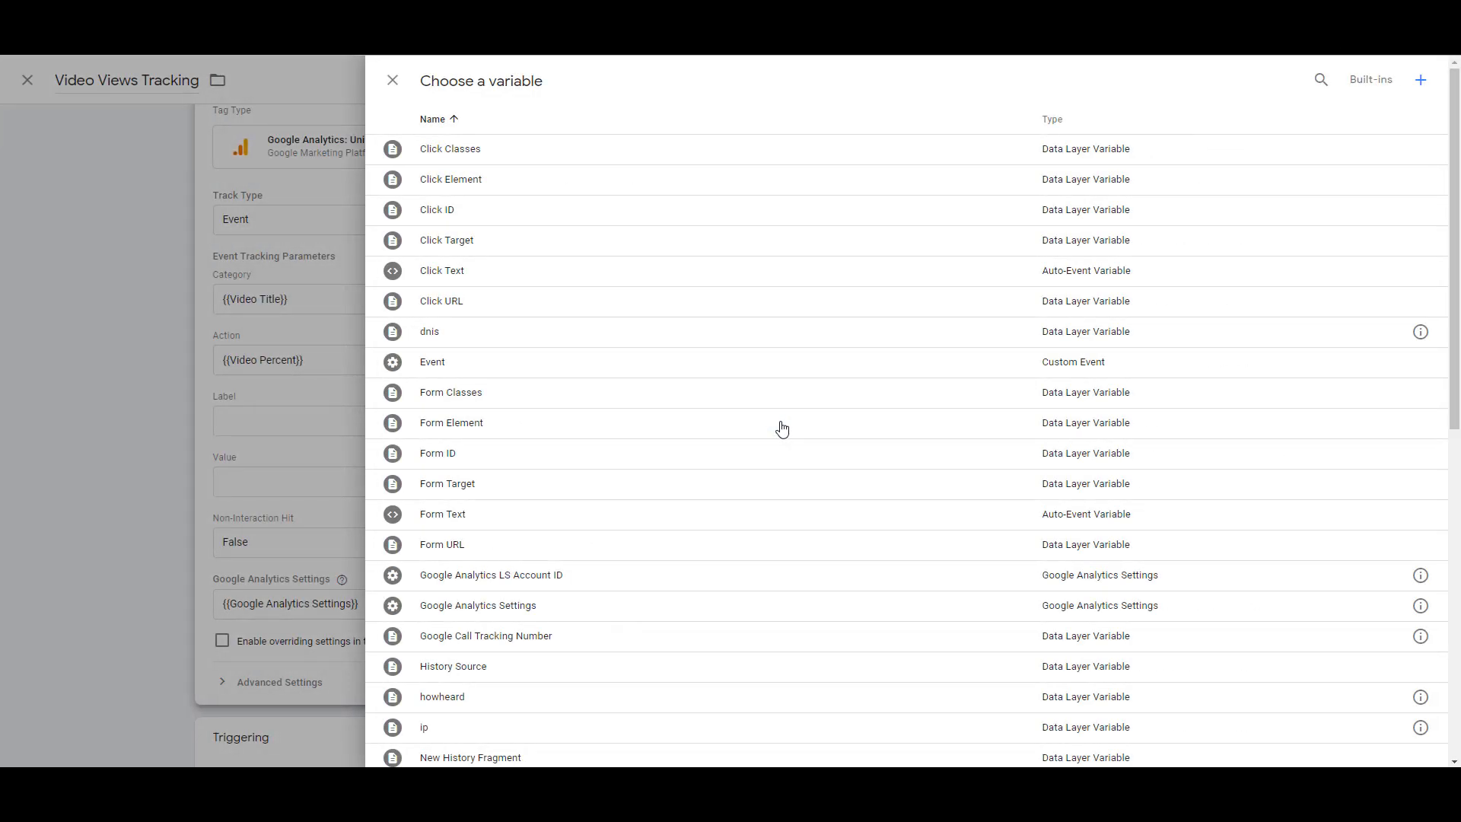
{"action": "scroll", "scroll_direction": "down", "scroll_amount": 3}
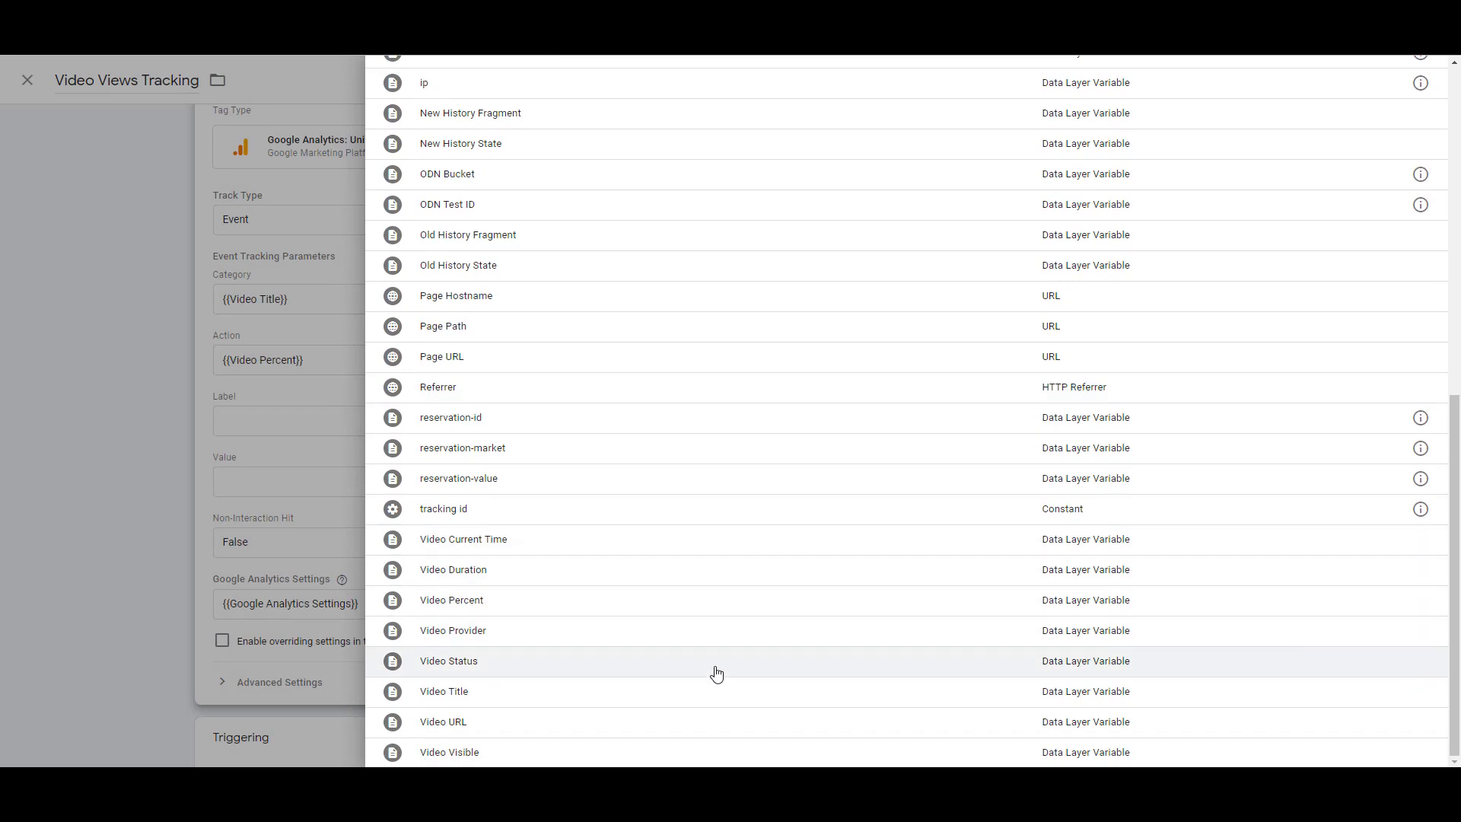
{"action": "left_click", "coordinate": [447, 660]}
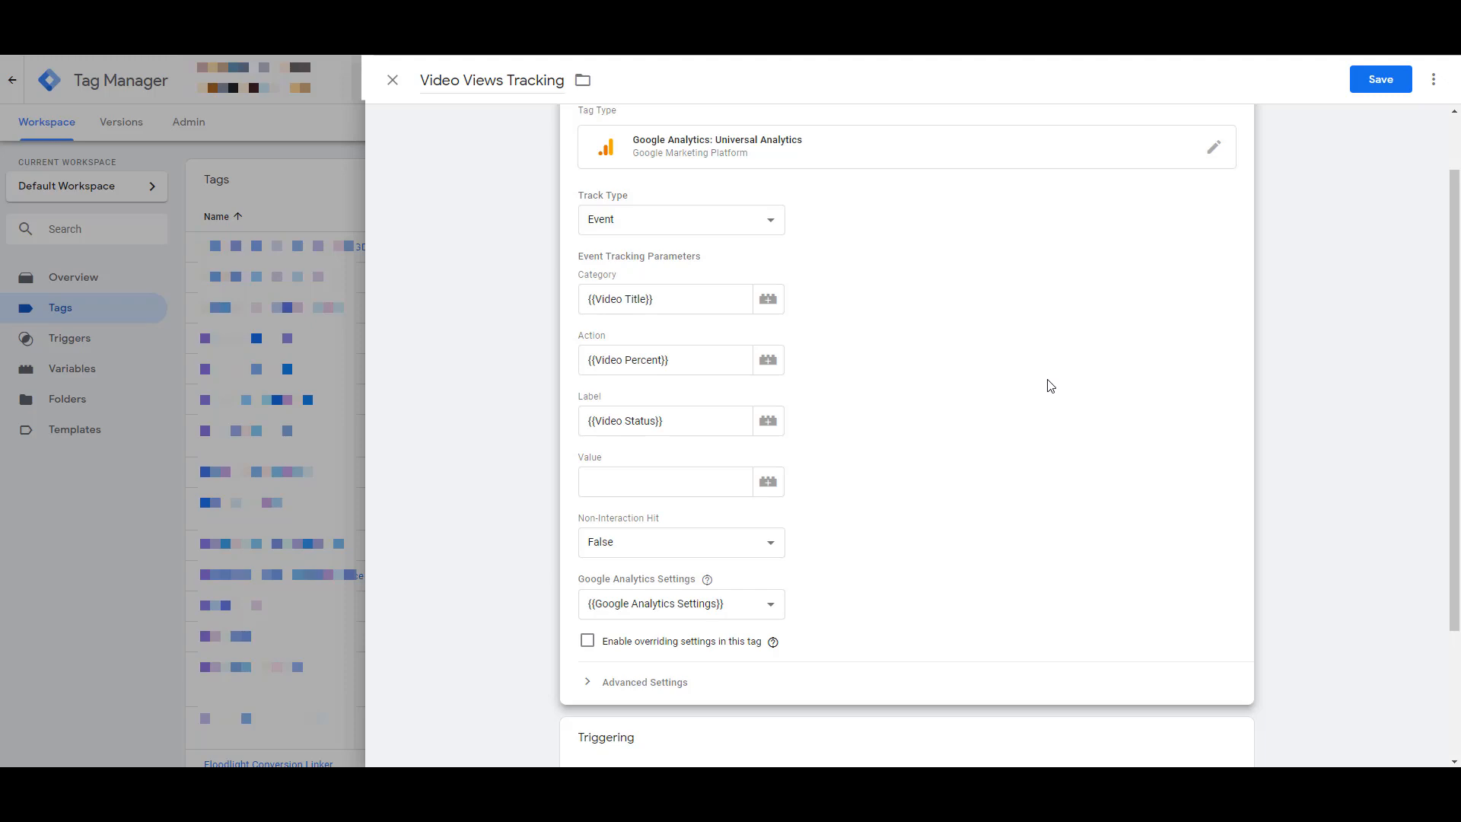
Step: Add a new trigger to the tag and choose the YouTube Video trigger type
{"action": "scroll", "scroll_direction": "down", "scroll_amount": 3}
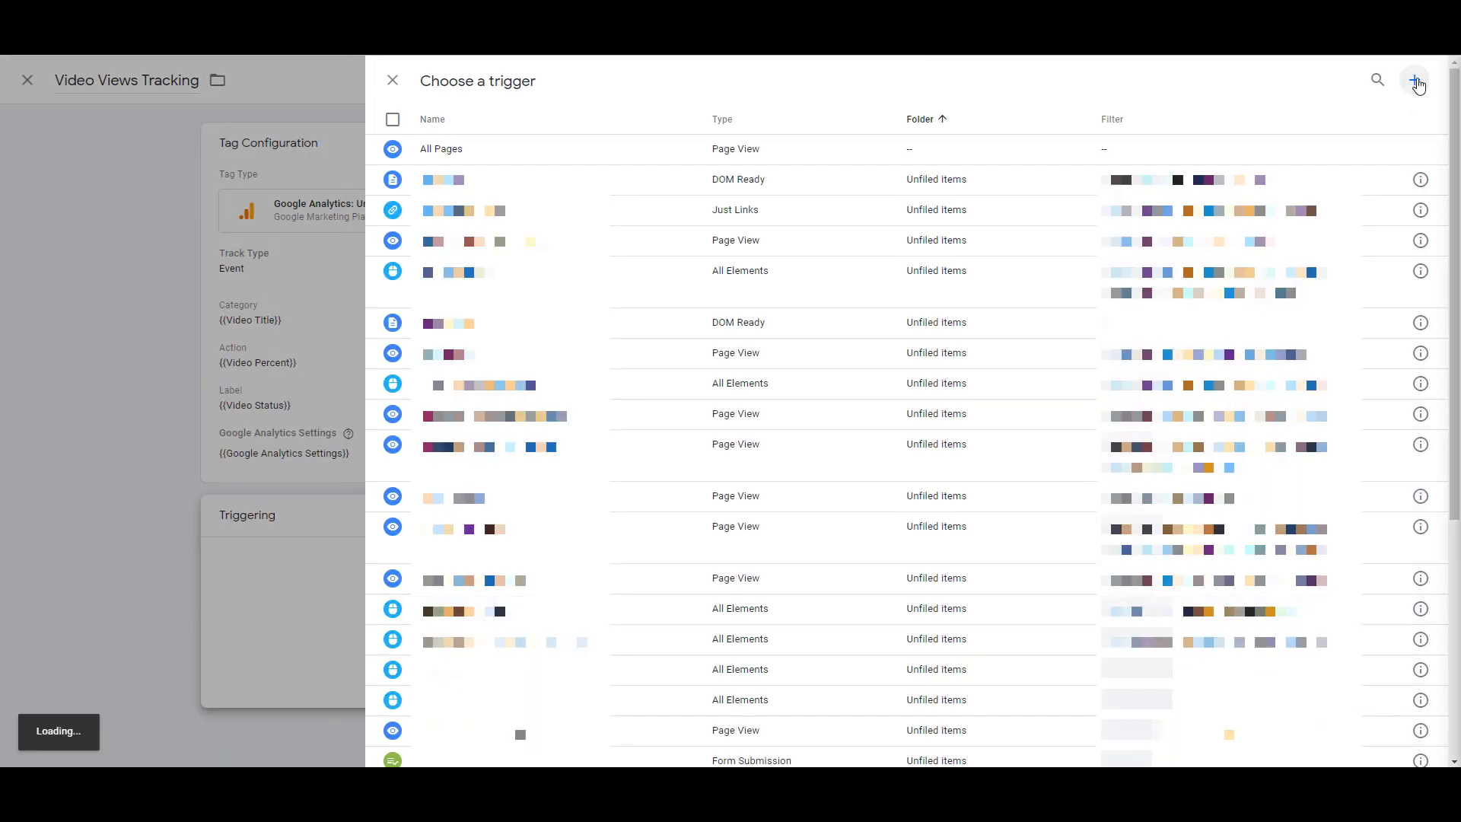
{"action": "left_click", "coordinate": [1416, 81]}
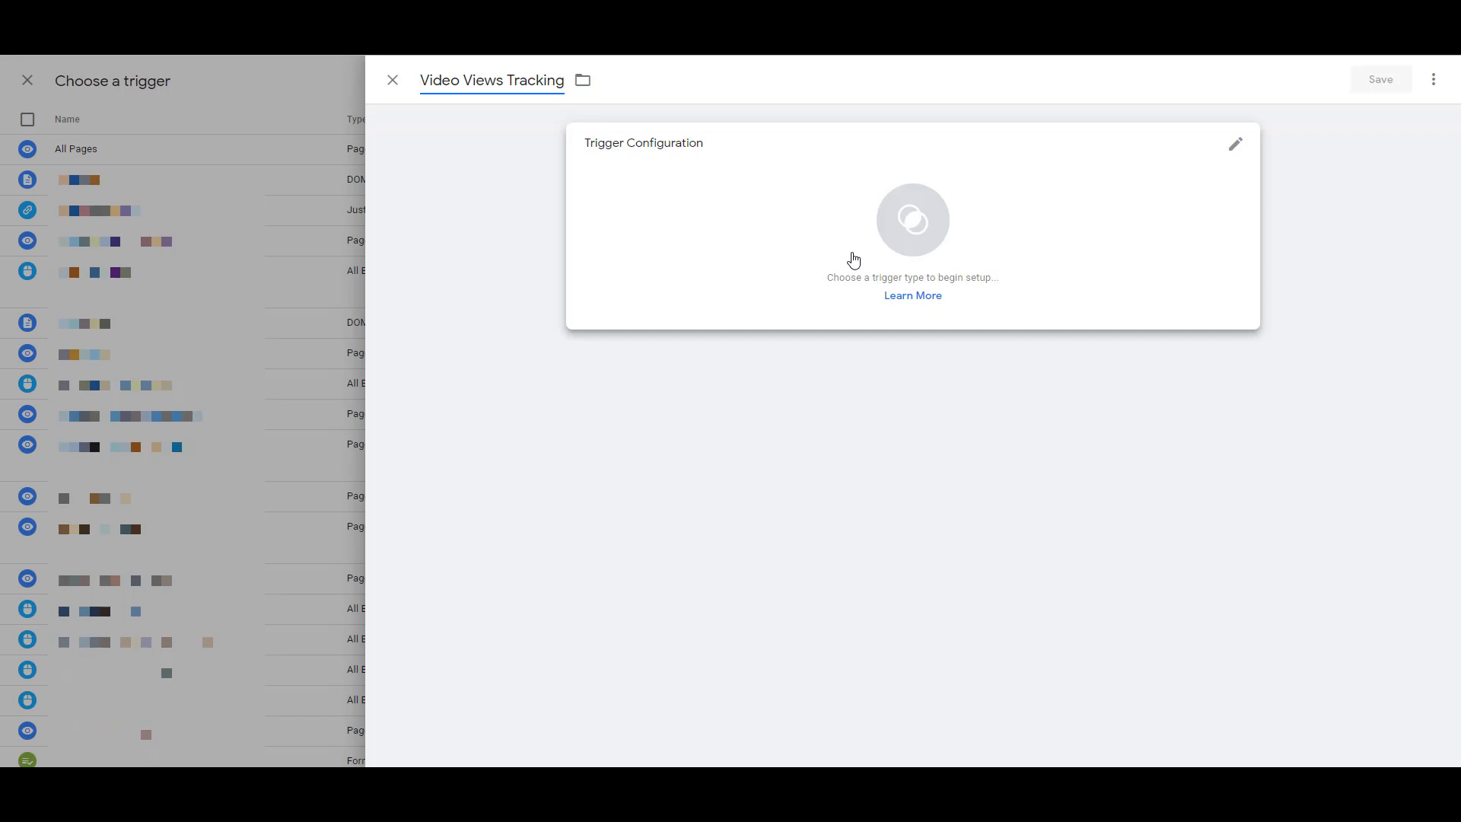
{"action": "mouse_move", "coordinate": [849, 259]}
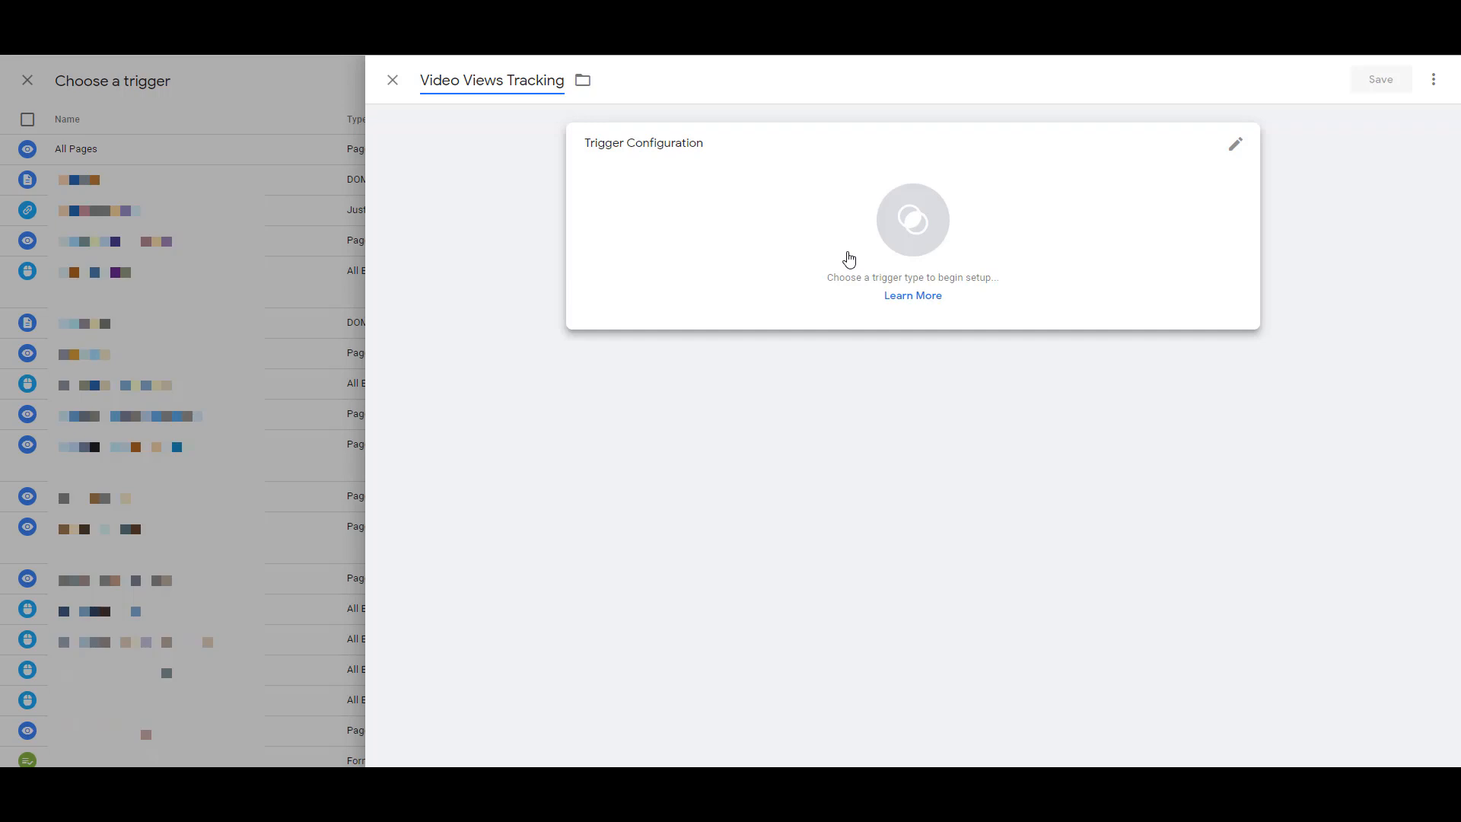
{"action": "left_click", "coordinate": [1234, 145]}
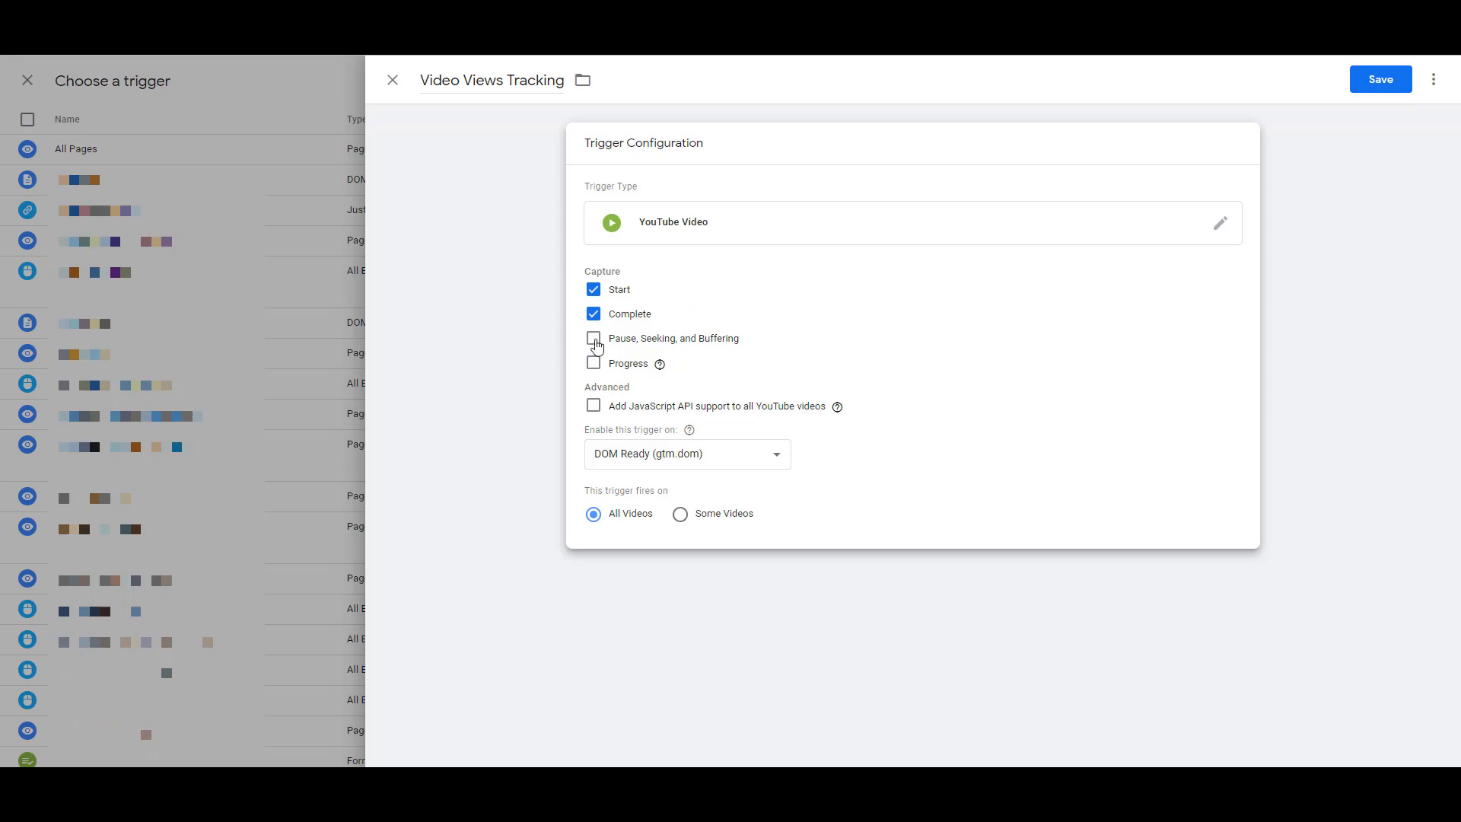
Step: Capture pause/seeking/buffering and progress by percentages at 25, 50, 75
{"action": "left_click", "coordinate": [594, 338]}
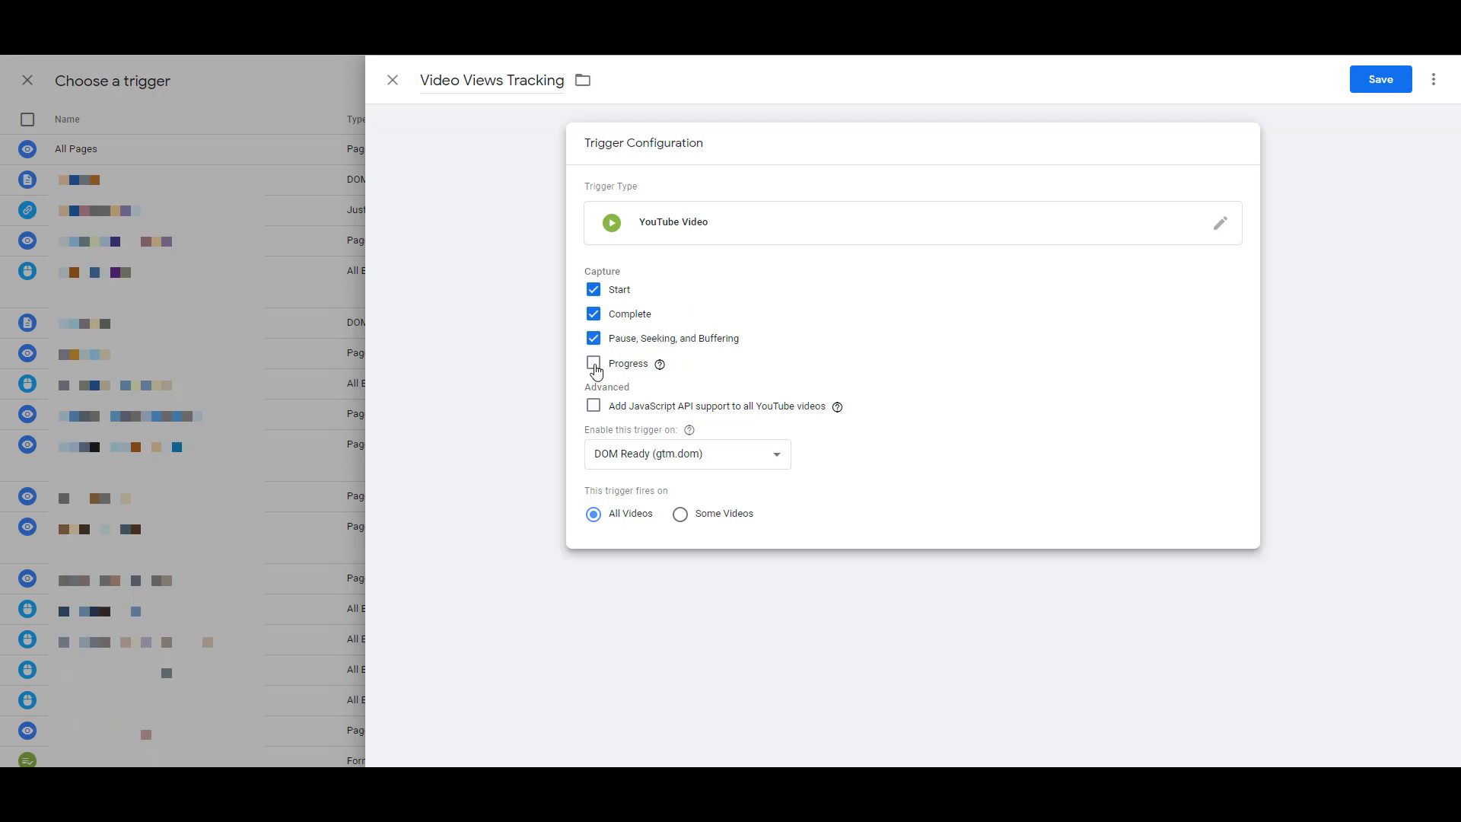
{"action": "left_click", "coordinate": [594, 364]}
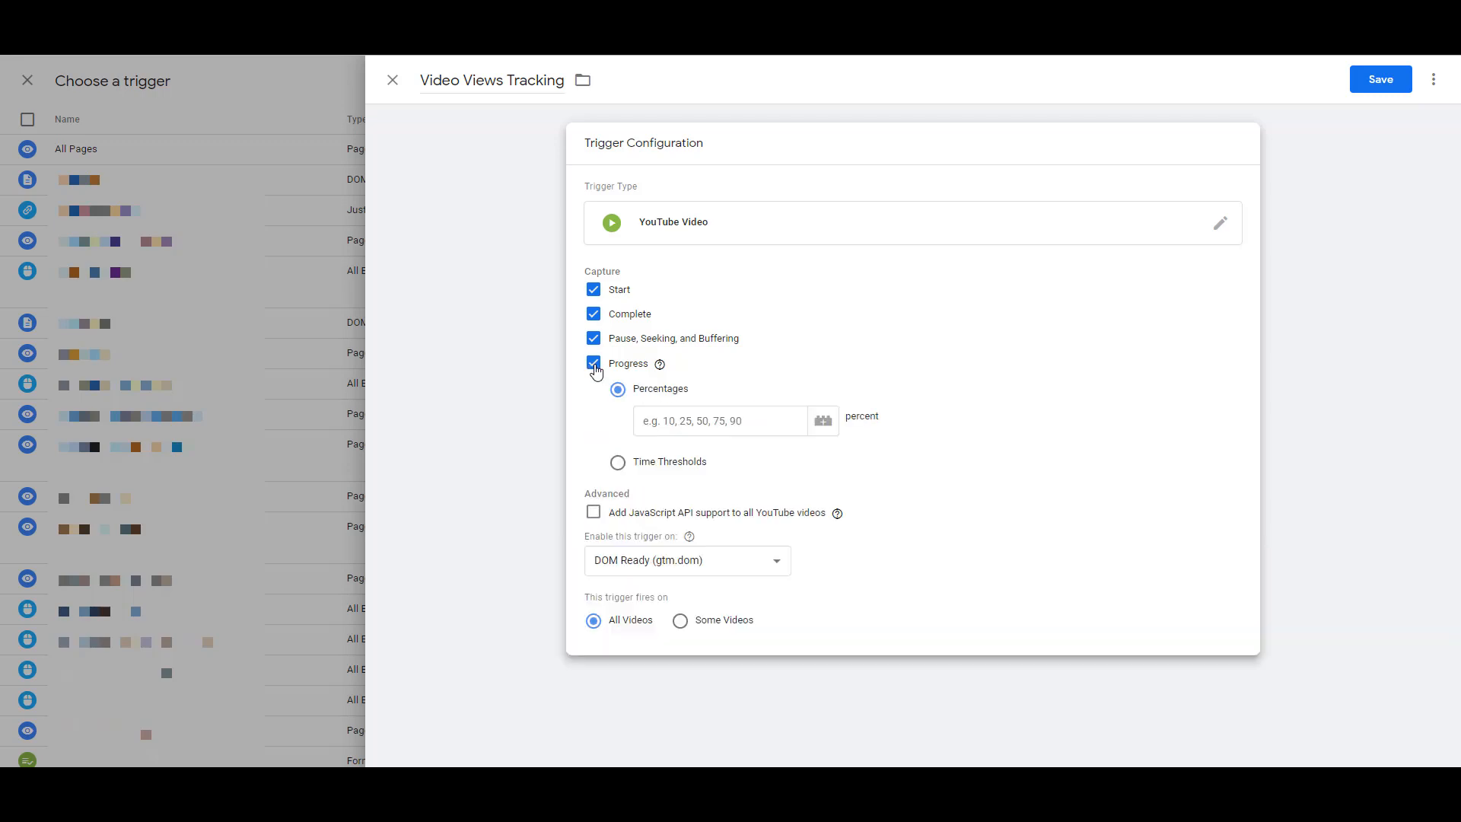
{"action": "mouse_move", "coordinate": [477, 356]}
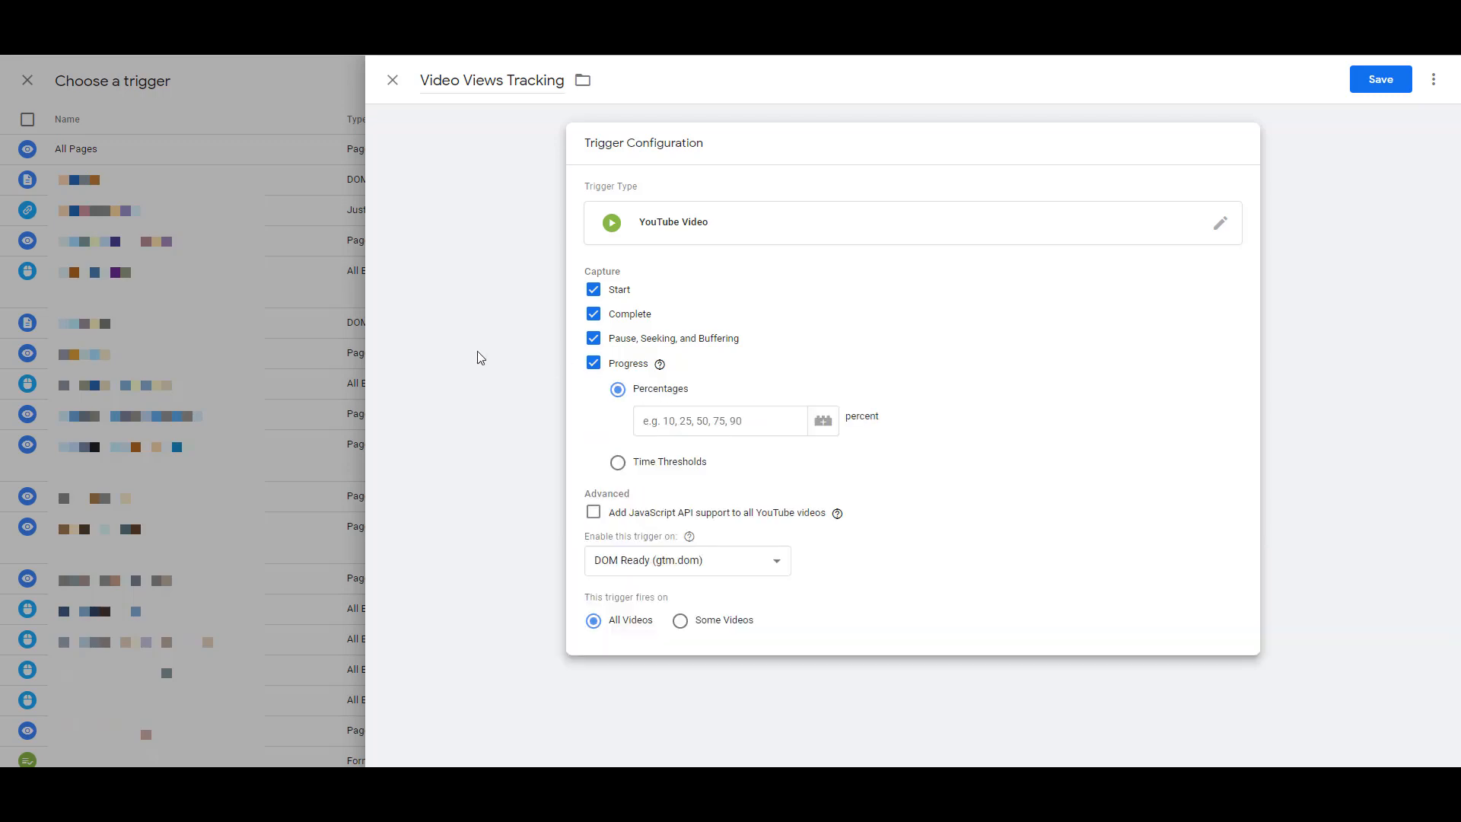
{"action": "type", "text": "25, 50,"}
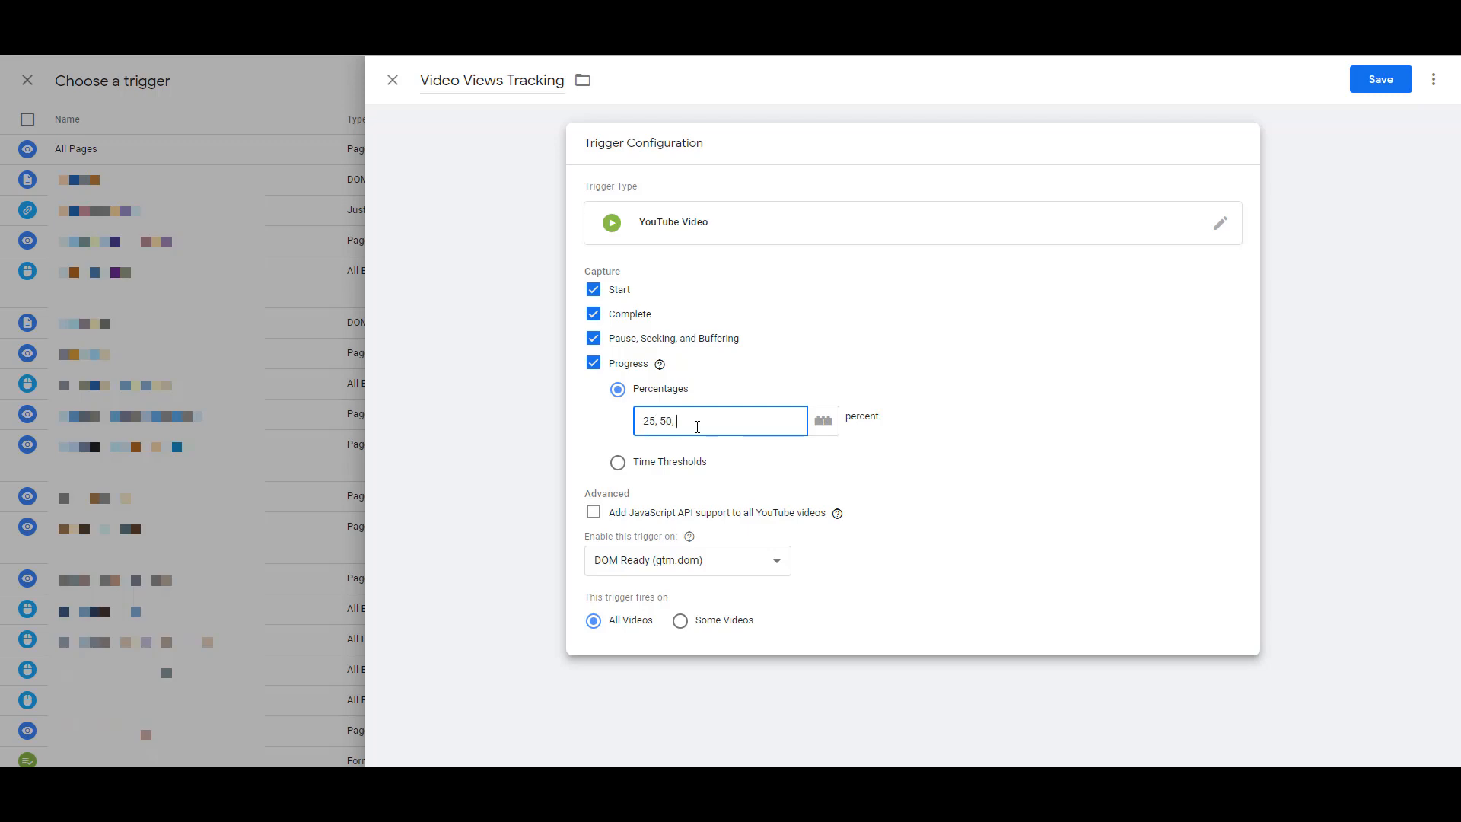
{"action": "type", "text": "75"}
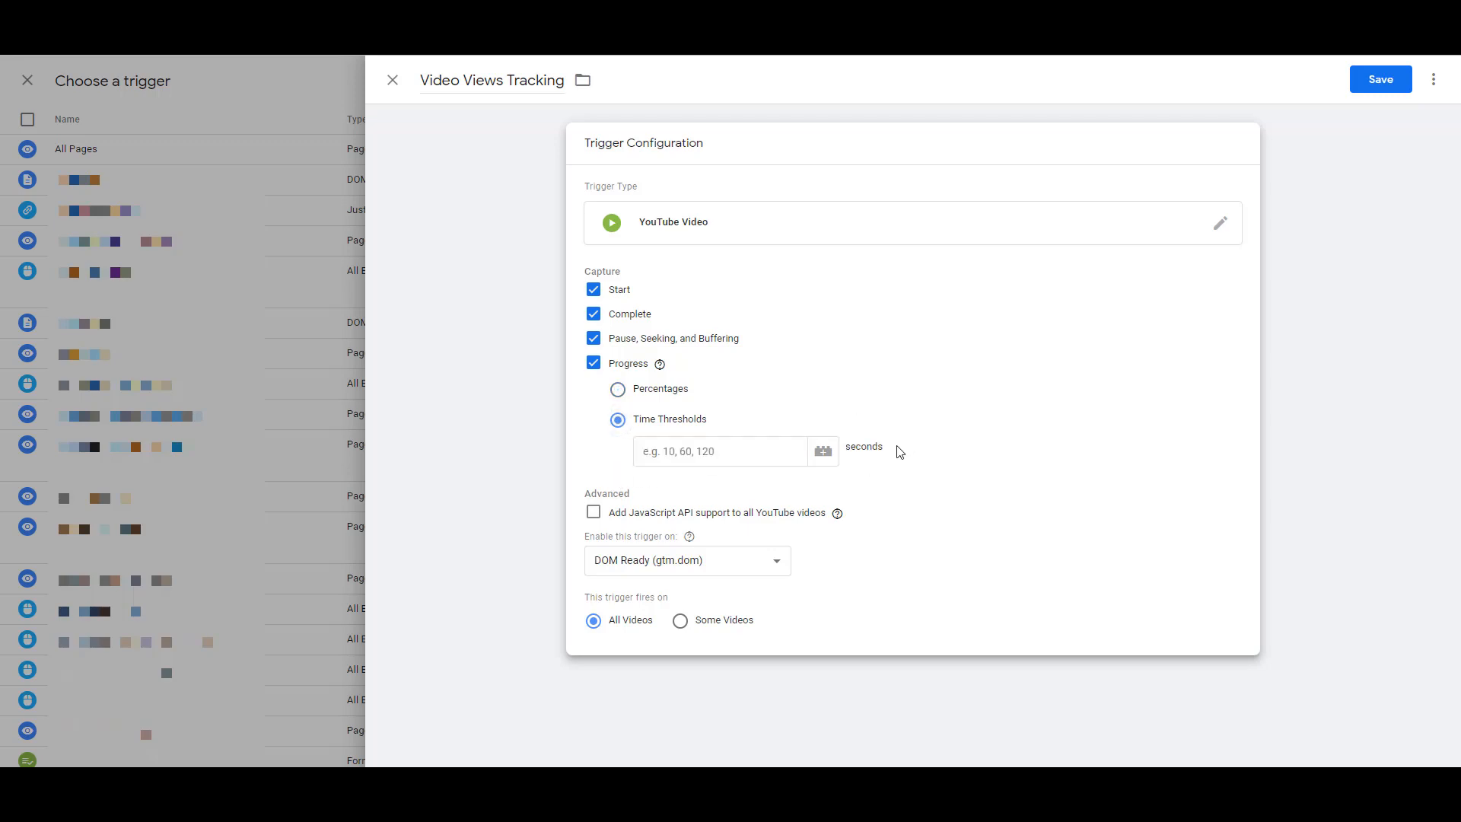
{"action": "double_click", "coordinate": [863, 446]}
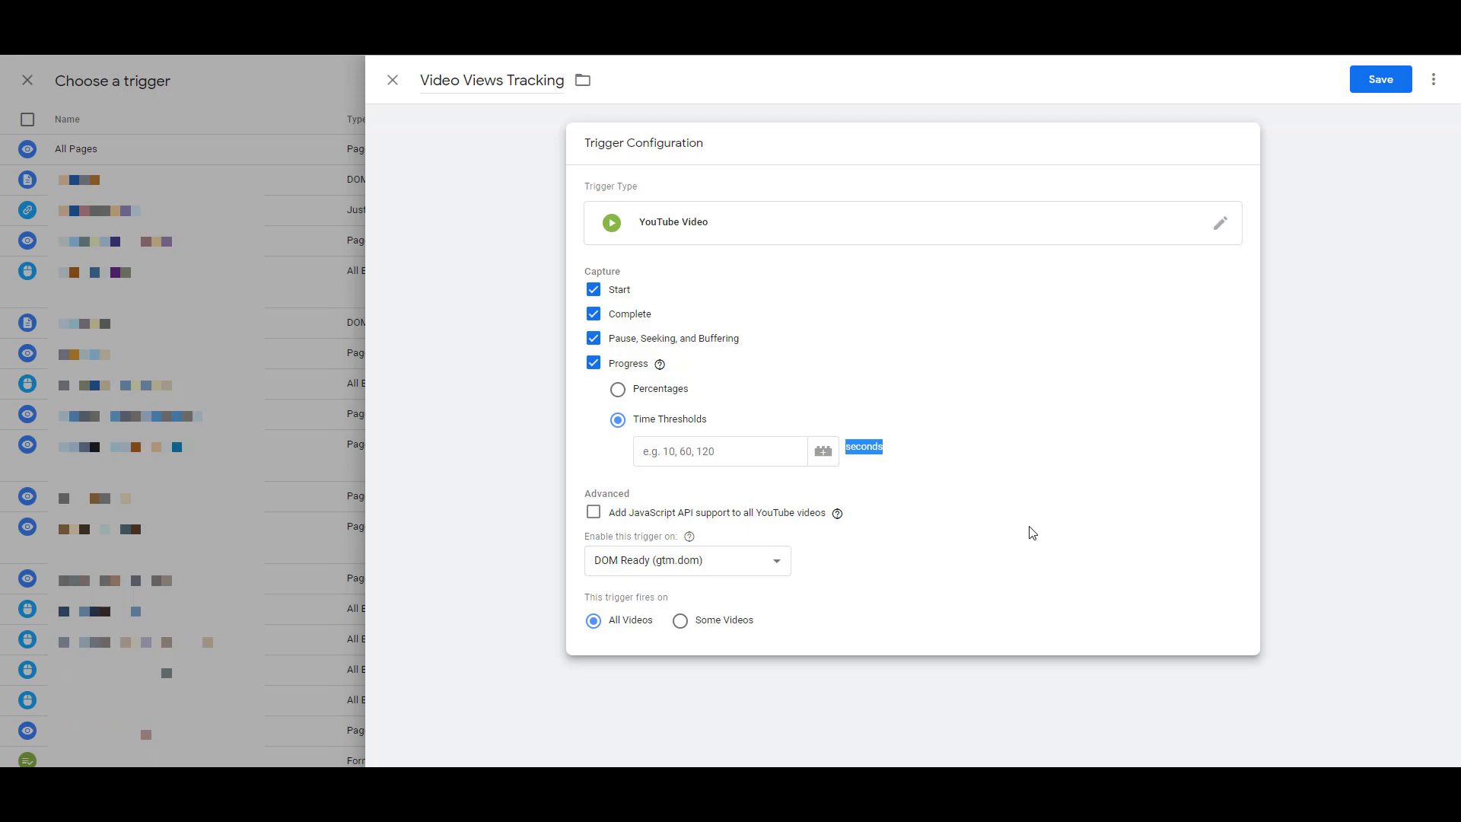
{"action": "mouse_move", "coordinate": [1005, 461]}
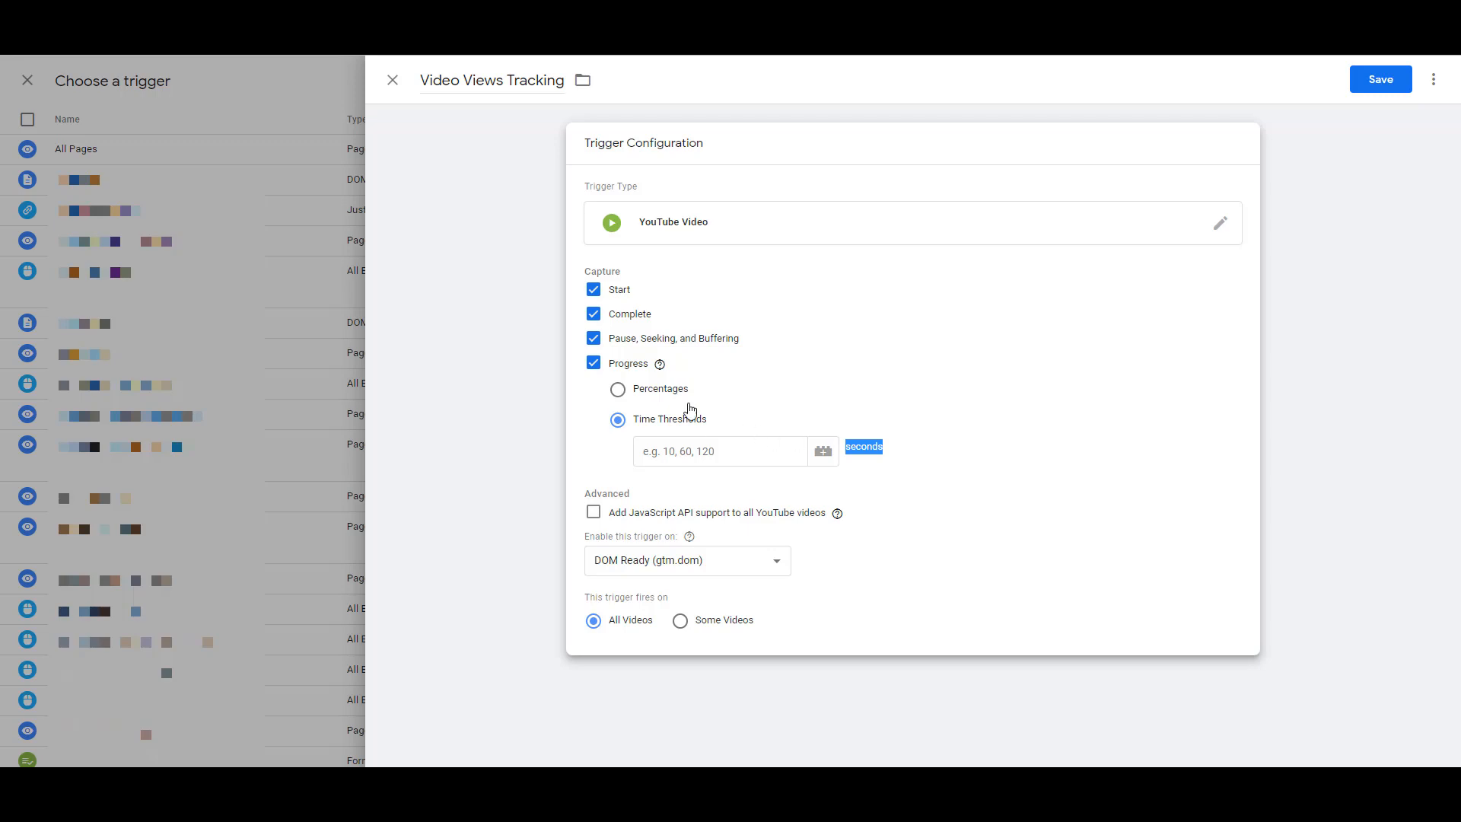
{"action": "left_click", "coordinate": [616, 388]}
{"action": "type", "text": "25, 50, 75"}
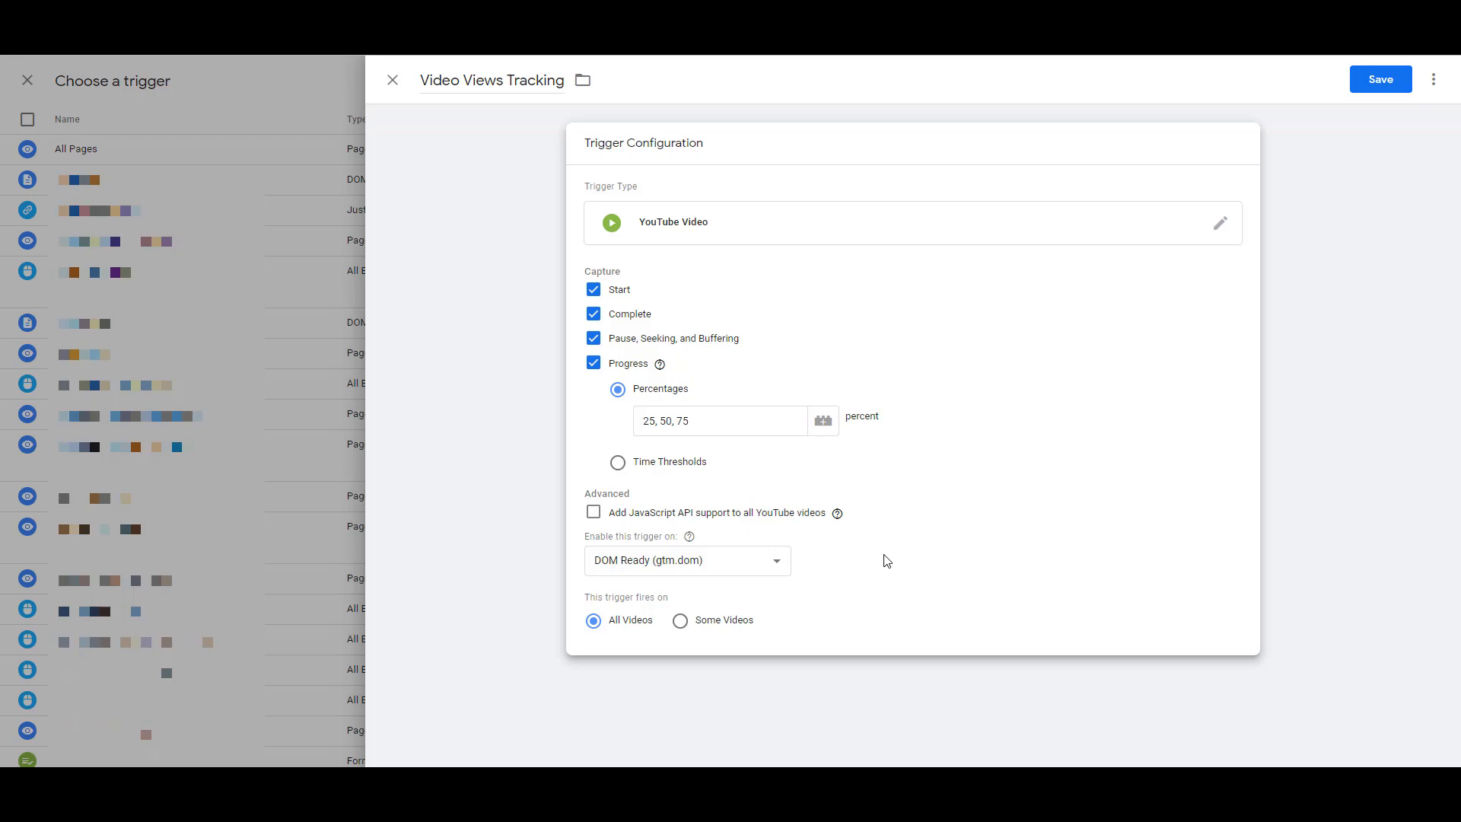
{"action": "left_click", "coordinate": [680, 619]}
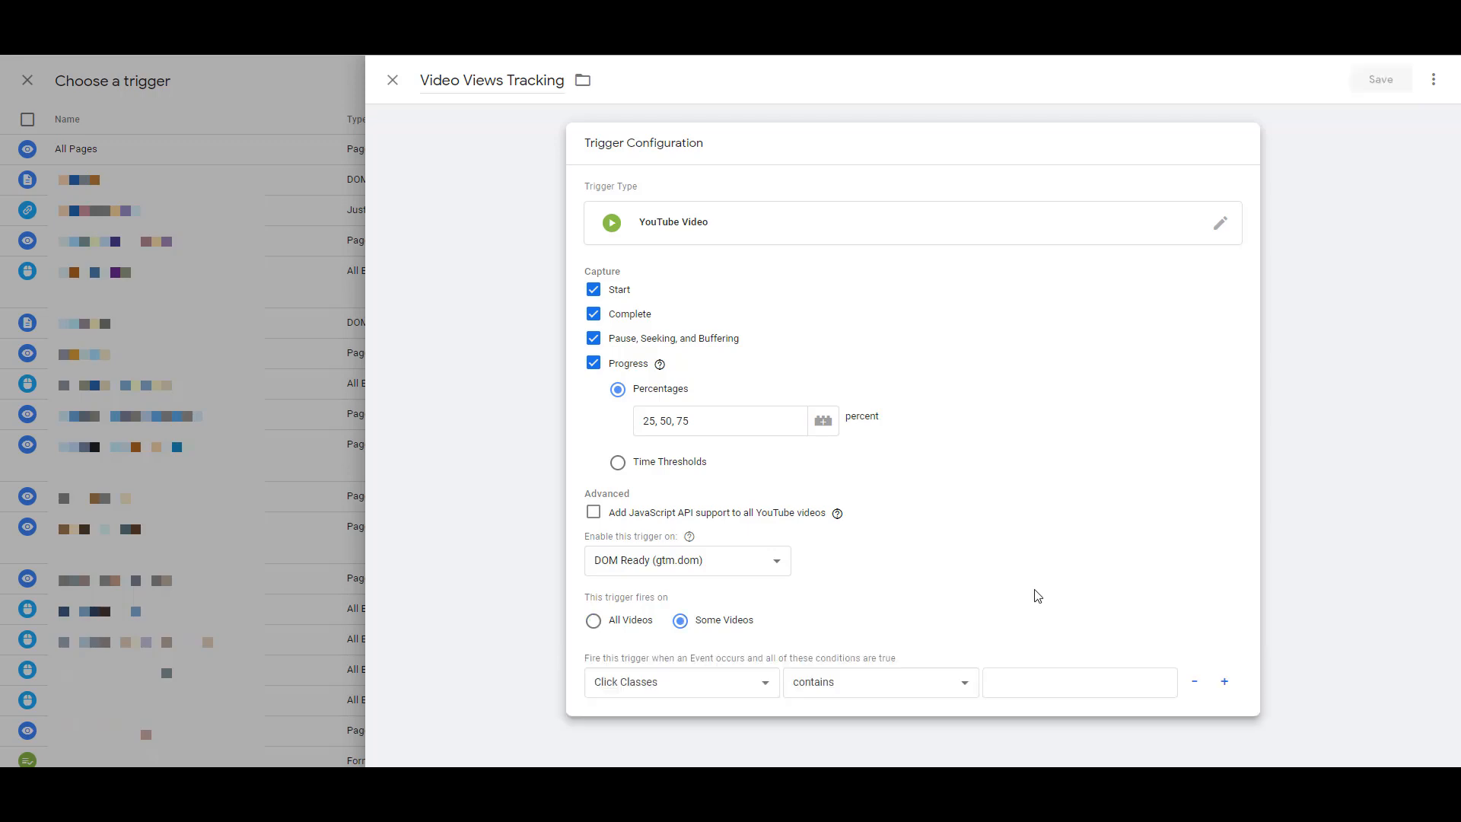
{"action": "mouse_move", "coordinate": [775, 683]}
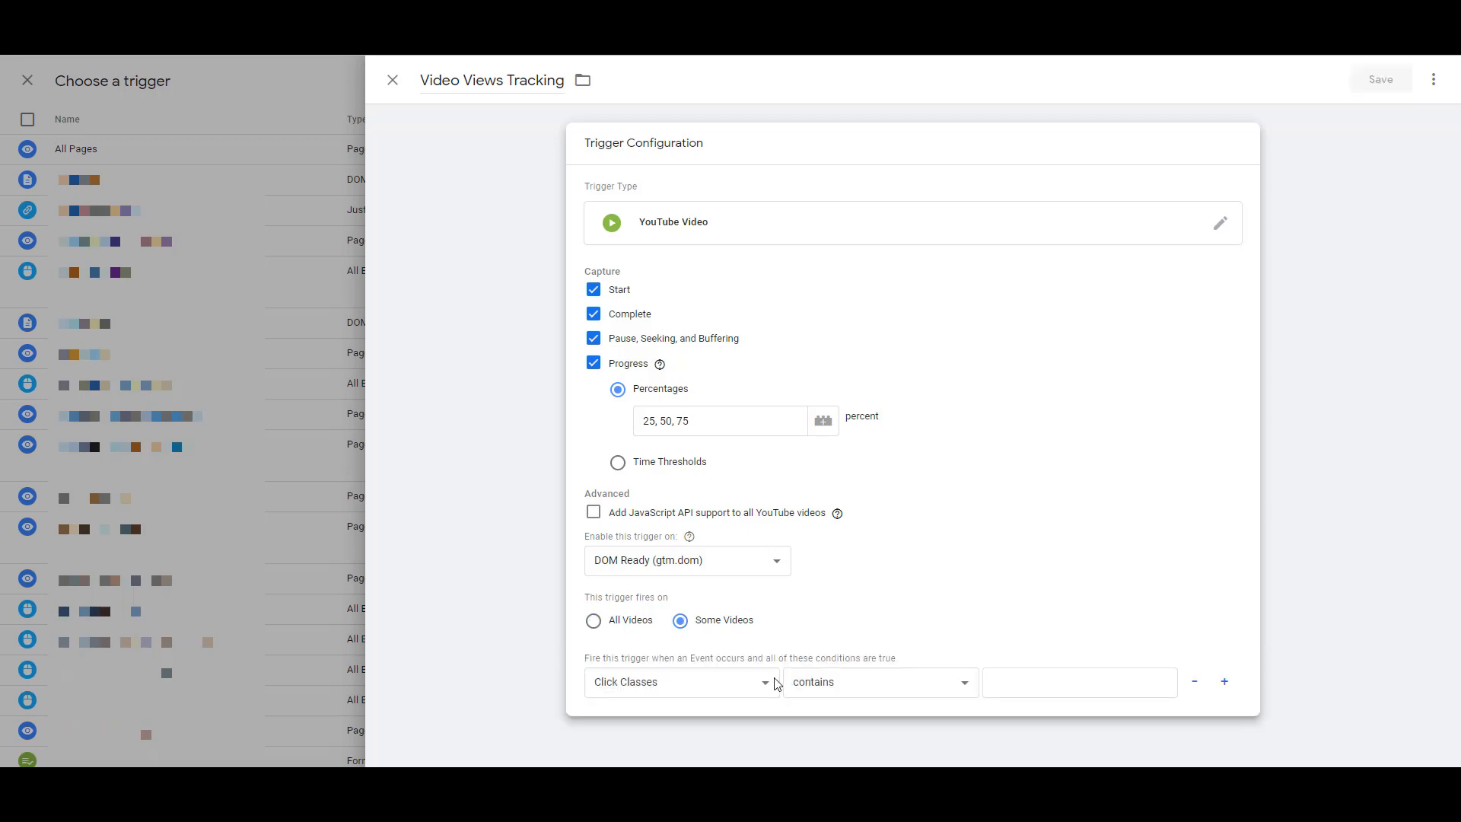
{"action": "left_click", "coordinate": [680, 681]}
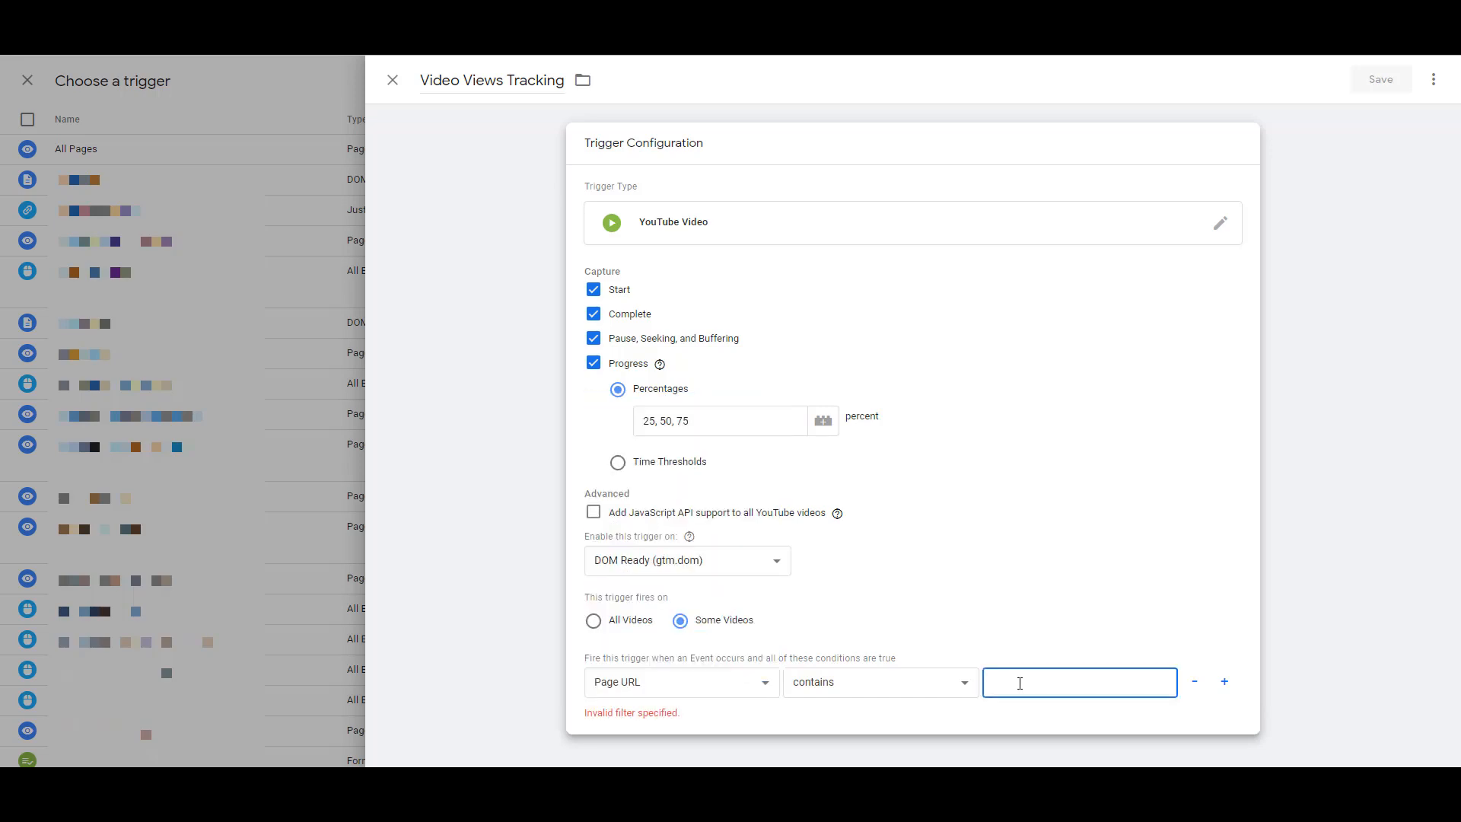
{"action": "type", "text": "/about-us"}
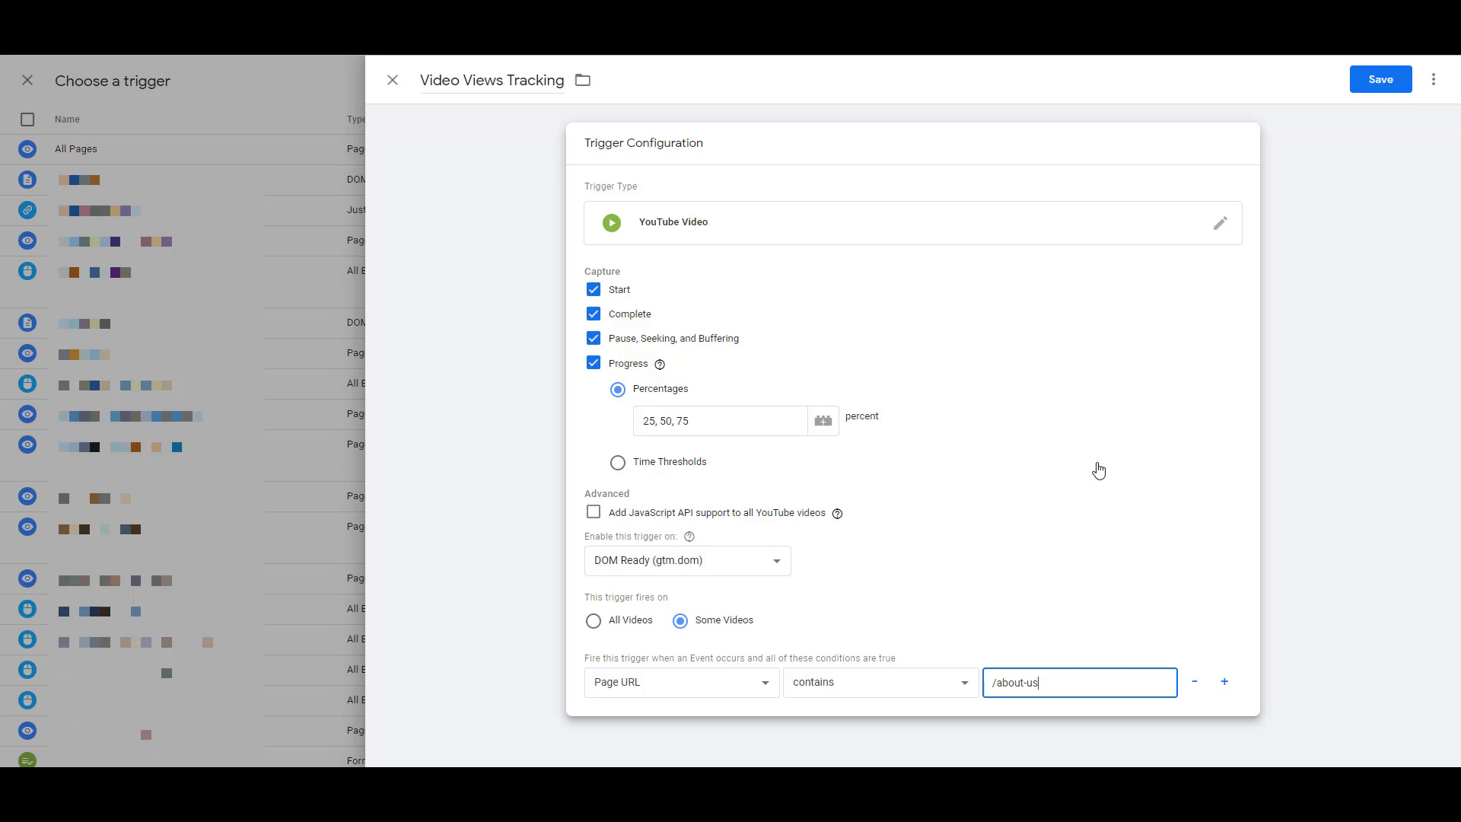
{"action": "mouse_move", "coordinate": [765, 691]}
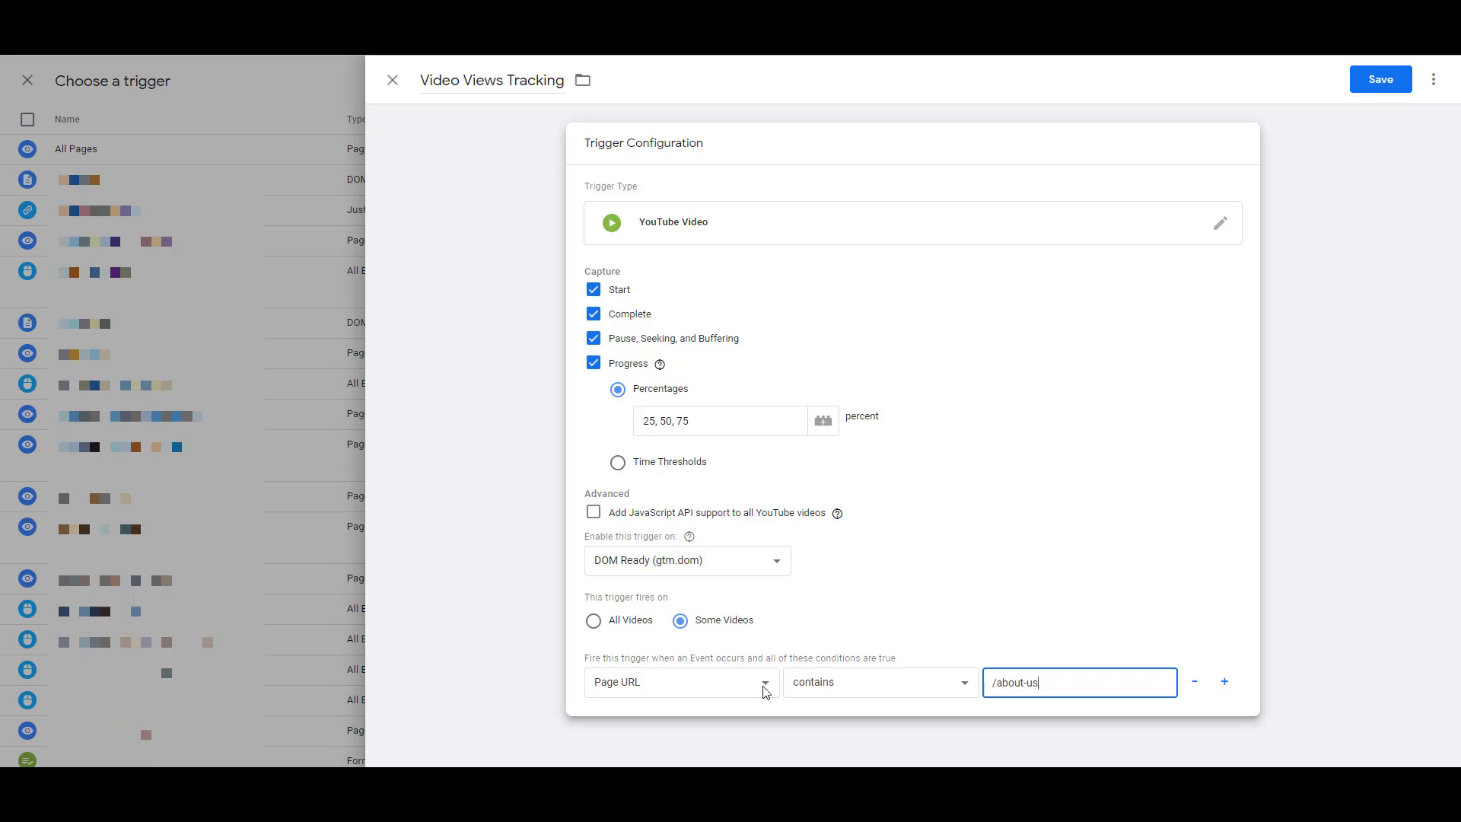
{"action": "left_click", "coordinate": [680, 682]}
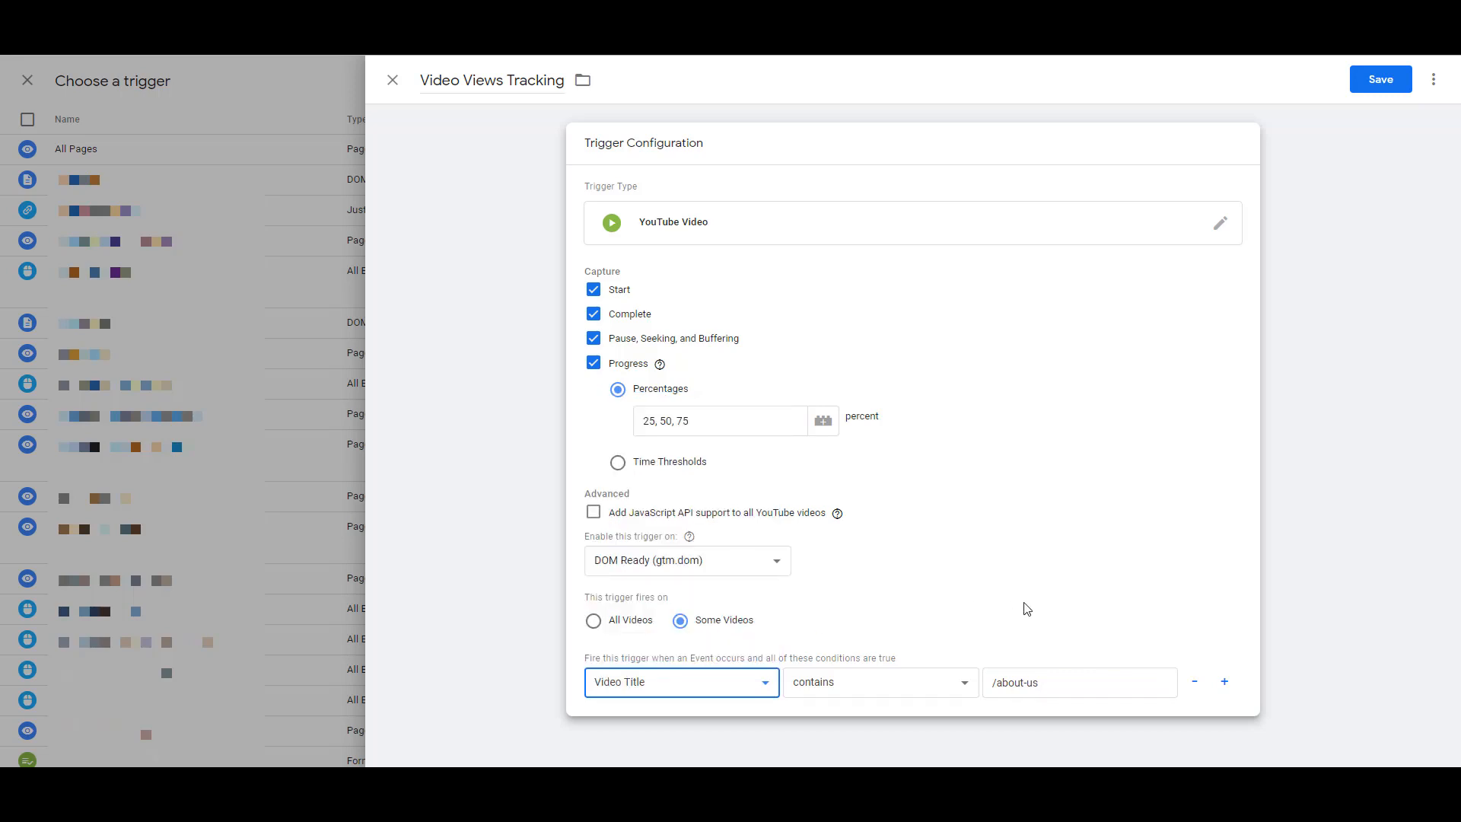
{"action": "left_click", "coordinate": [1077, 682]}
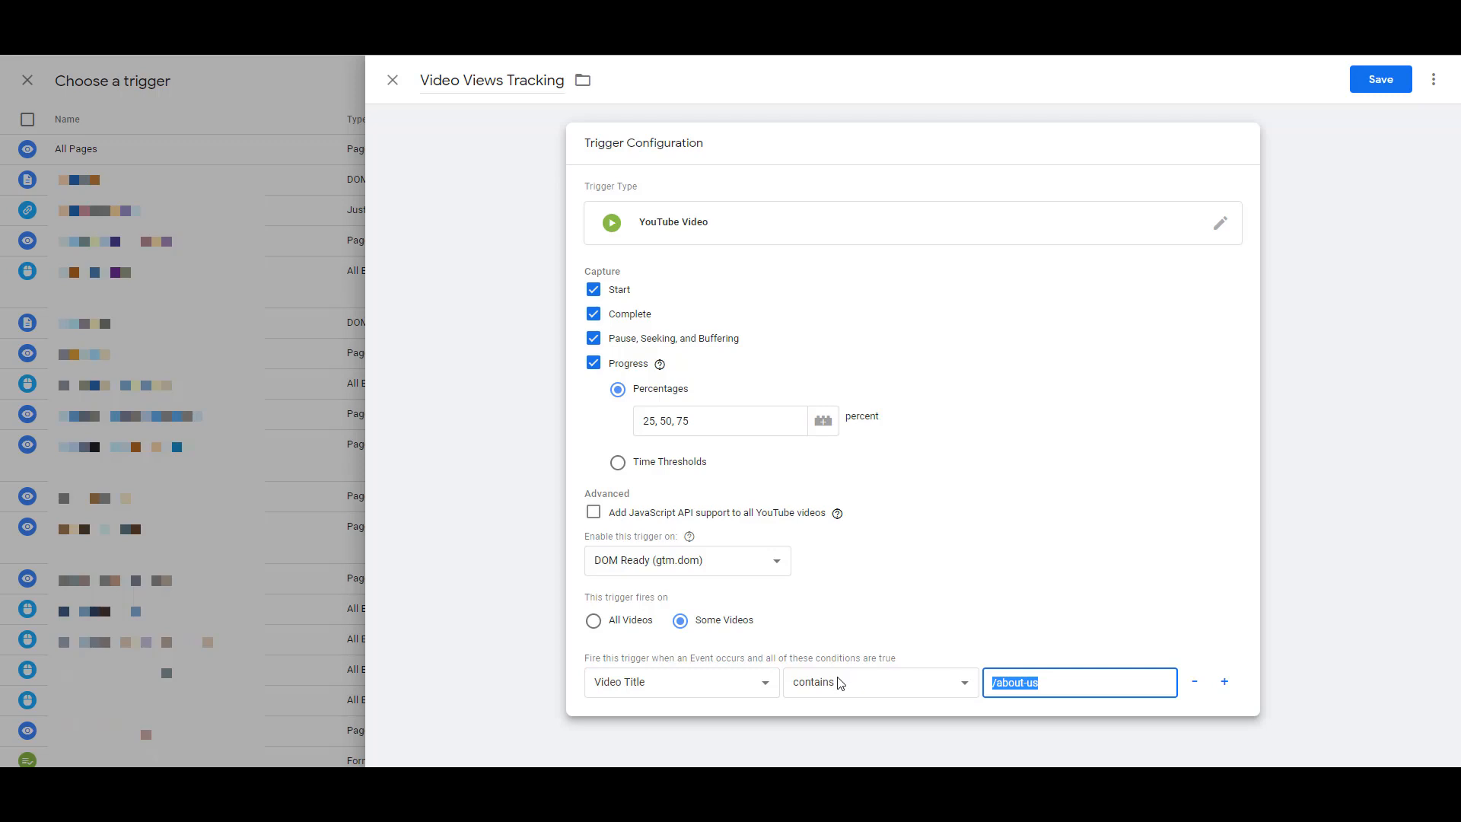
{"action": "type", "text": "Fa"}
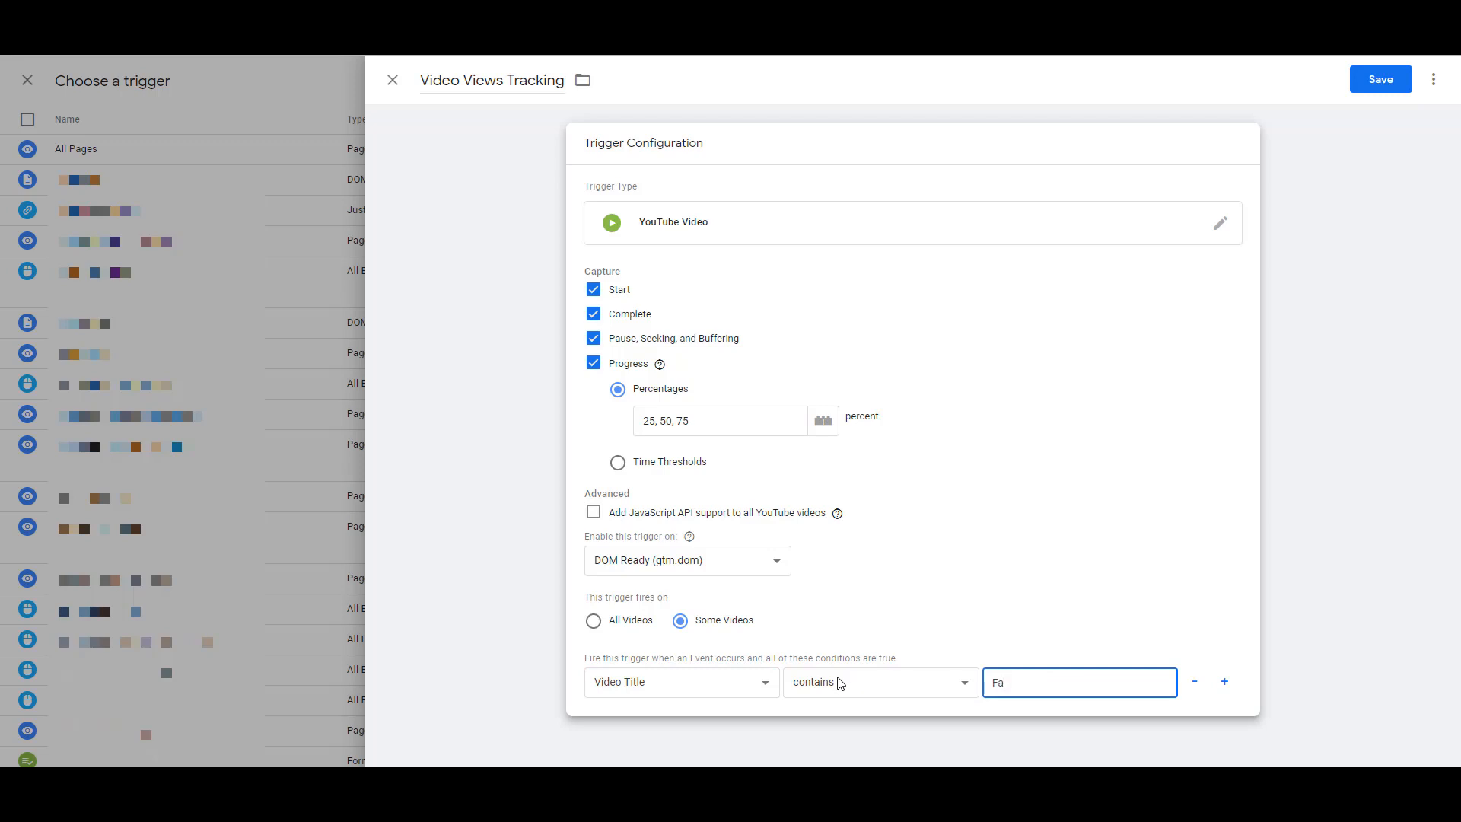
{"action": "type", "text": "Facebook"}
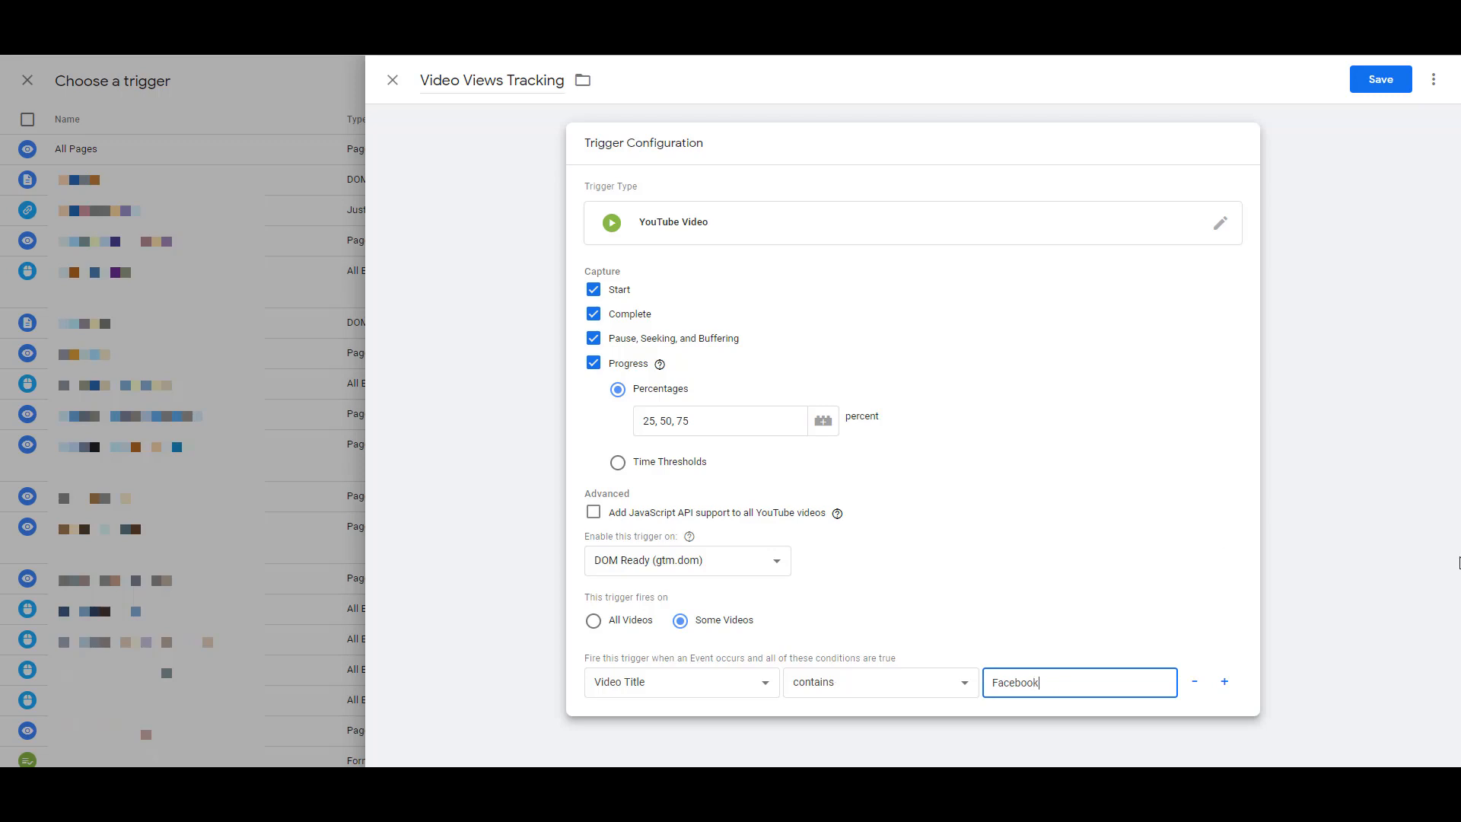
{"action": "mouse_move", "coordinate": [1424, 576]}
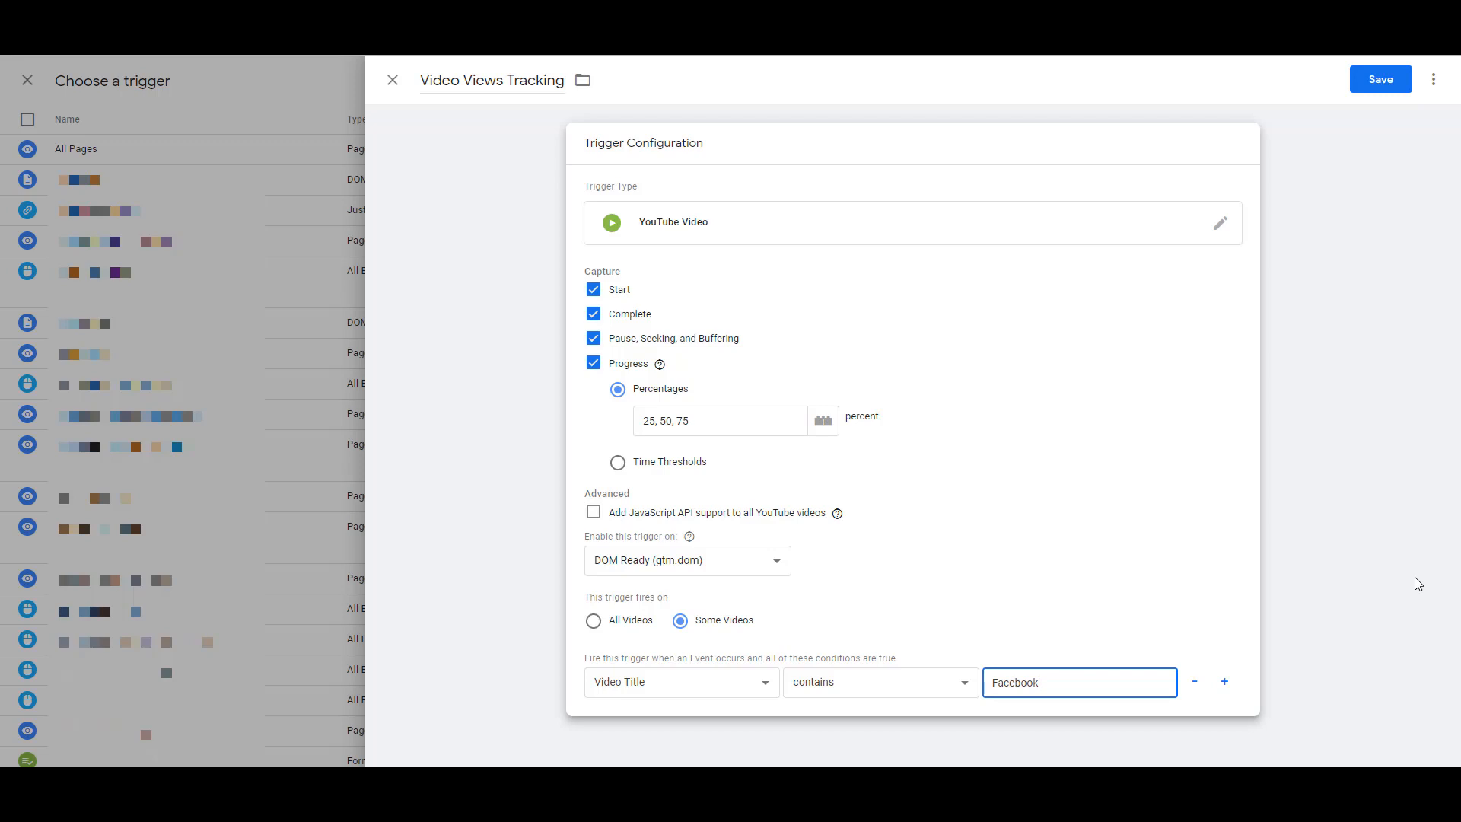
{"action": "left_click", "coordinate": [593, 619]}
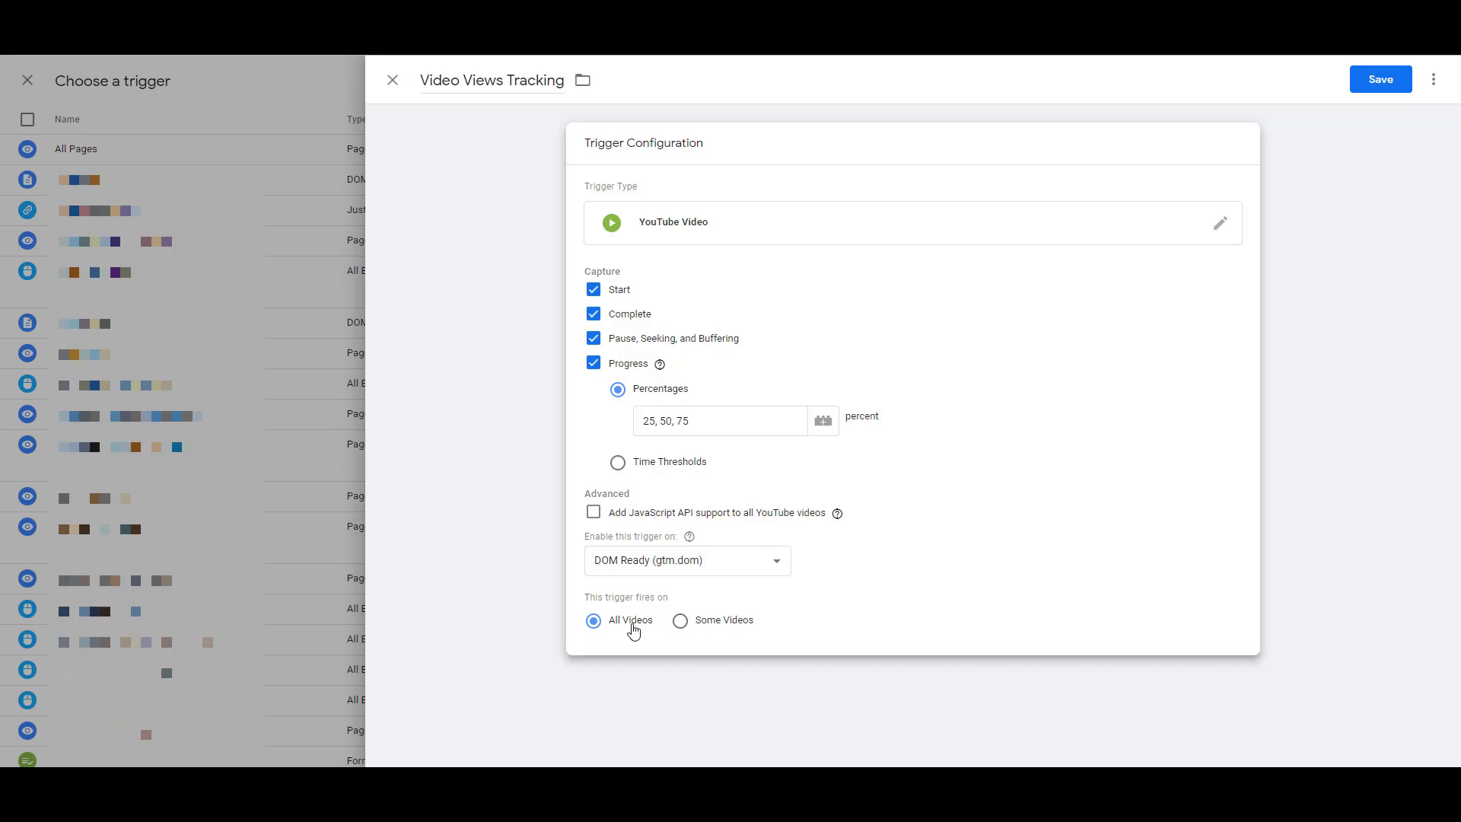
Step: Save the trigger and the Video Views Tracking tag, then start workspace preview
{"action": "left_click", "coordinate": [1380, 79]}
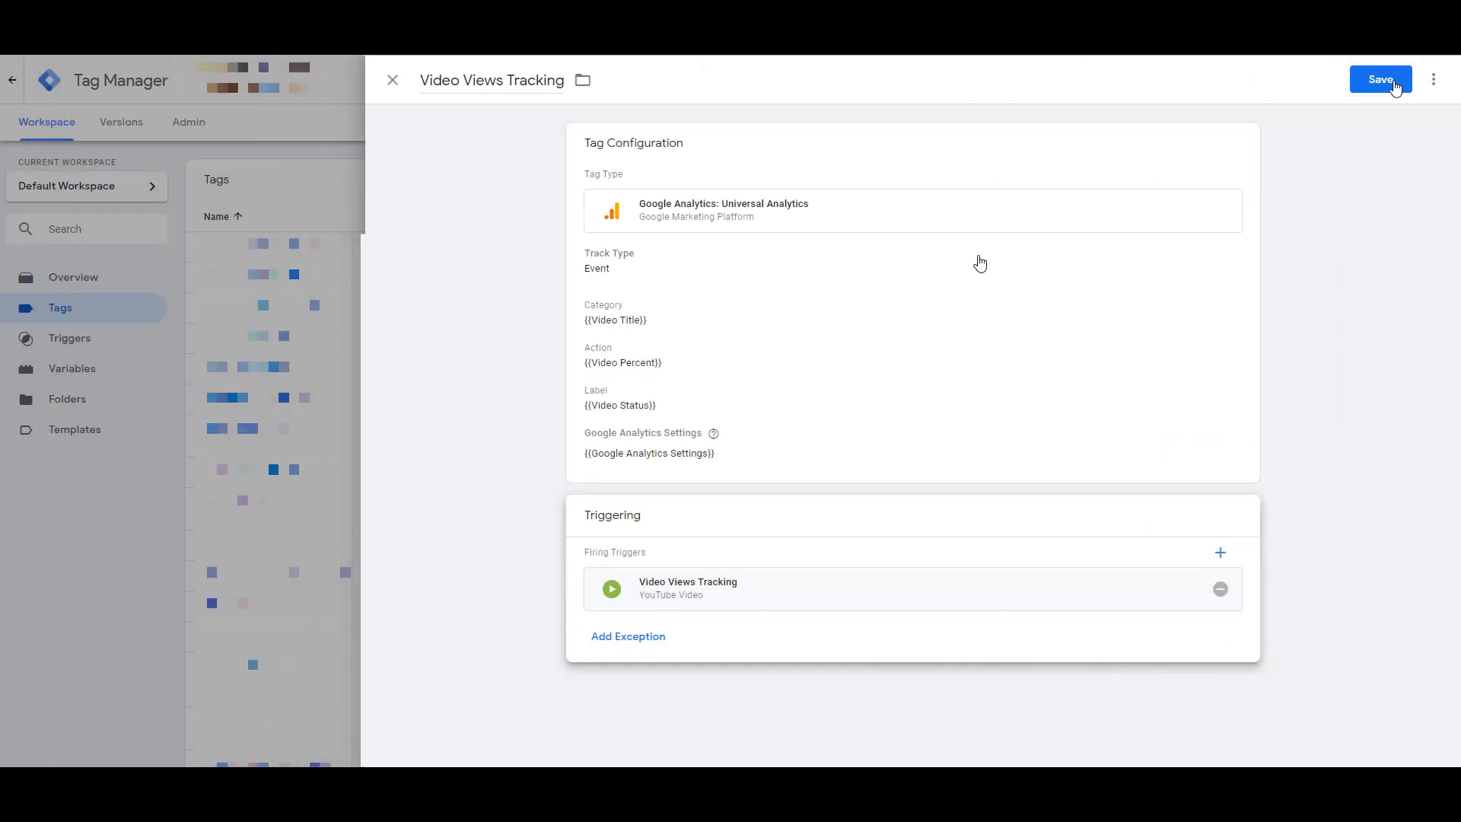
{"action": "left_click", "coordinate": [1379, 80]}
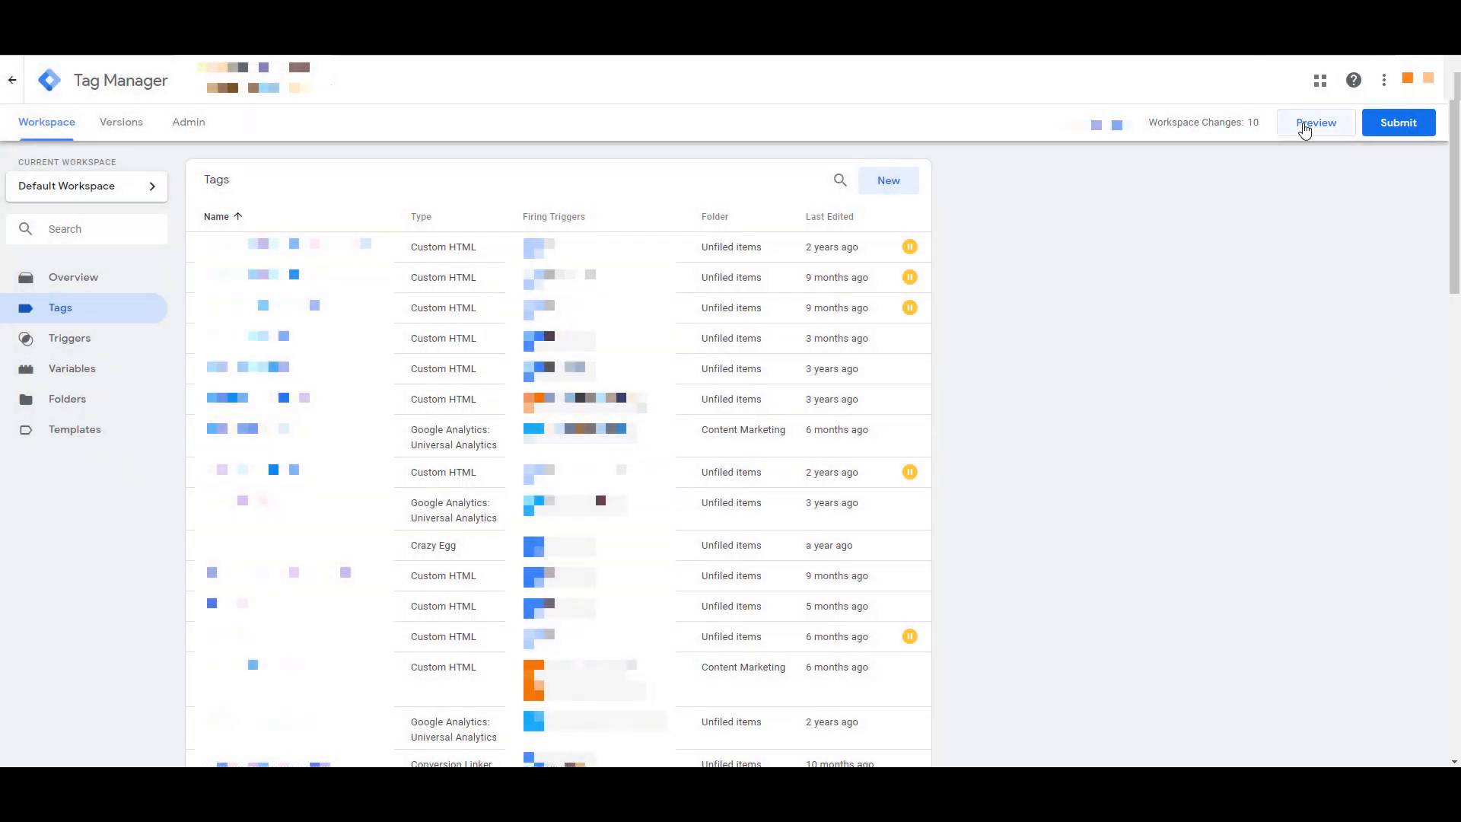
{"action": "left_click", "coordinate": [1315, 122]}
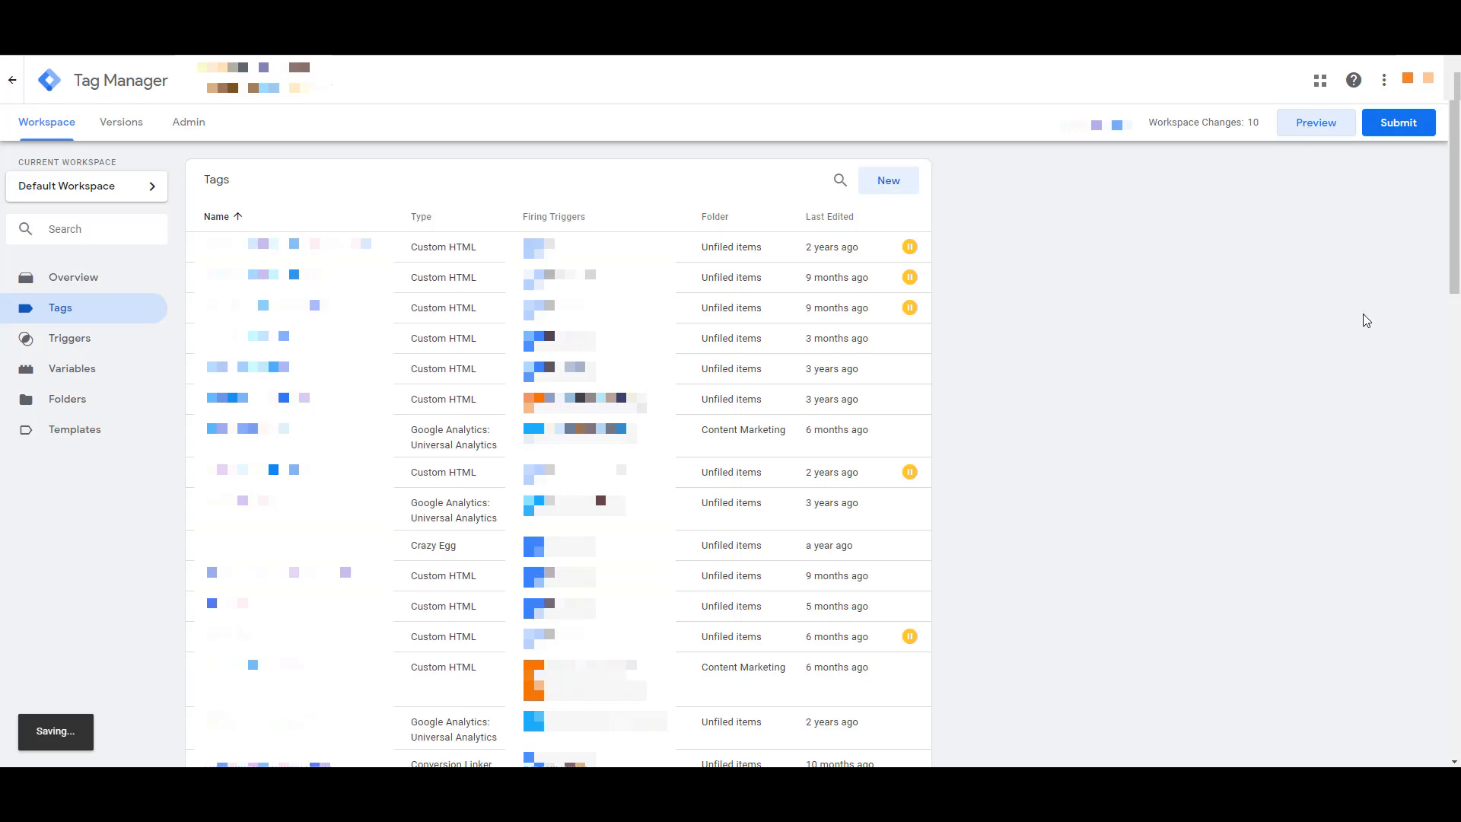
{"action": "left_click", "coordinate": [1315, 122]}
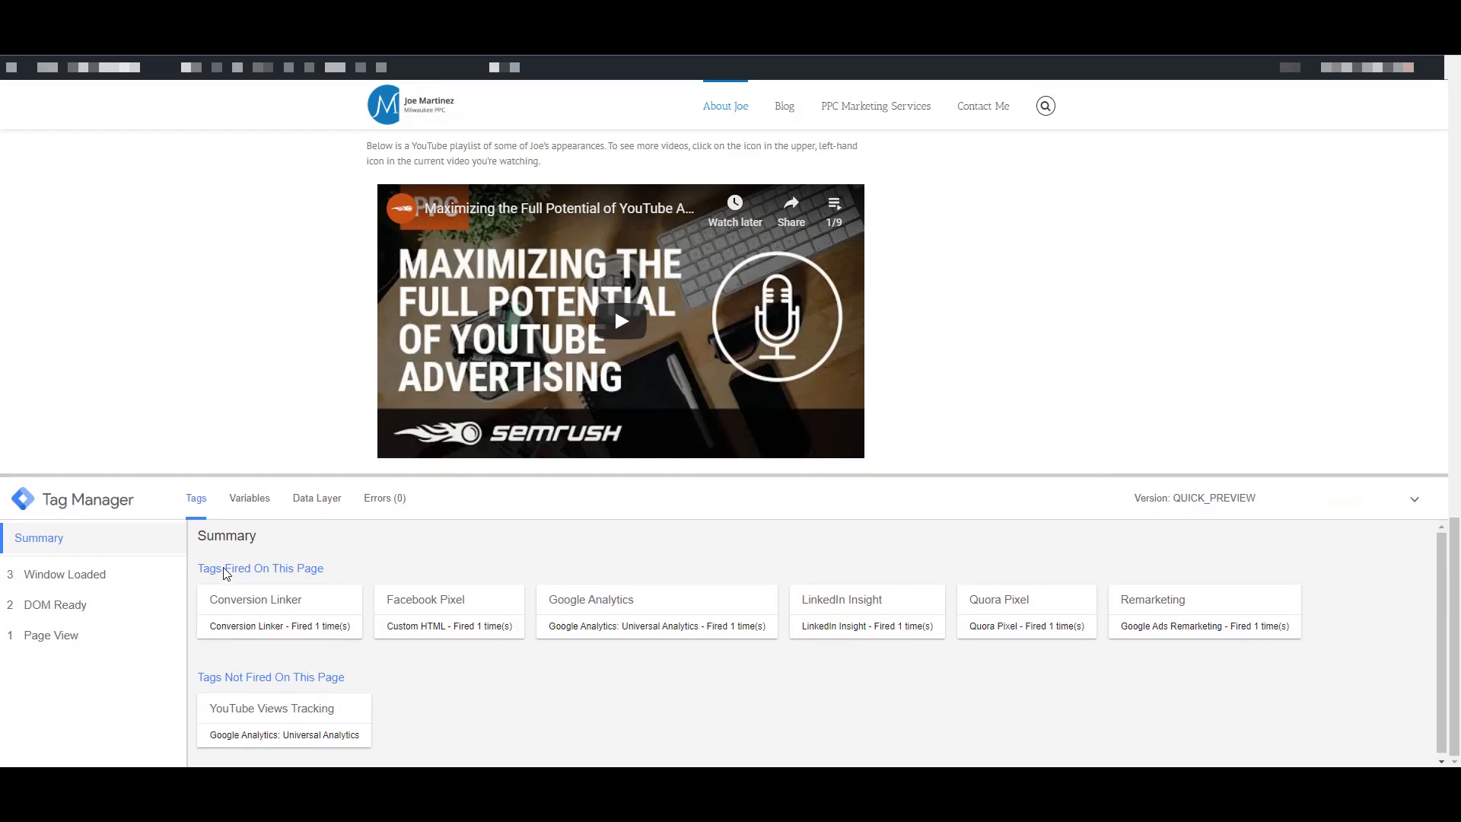
{"action": "mouse_move", "coordinate": [265, 649]}
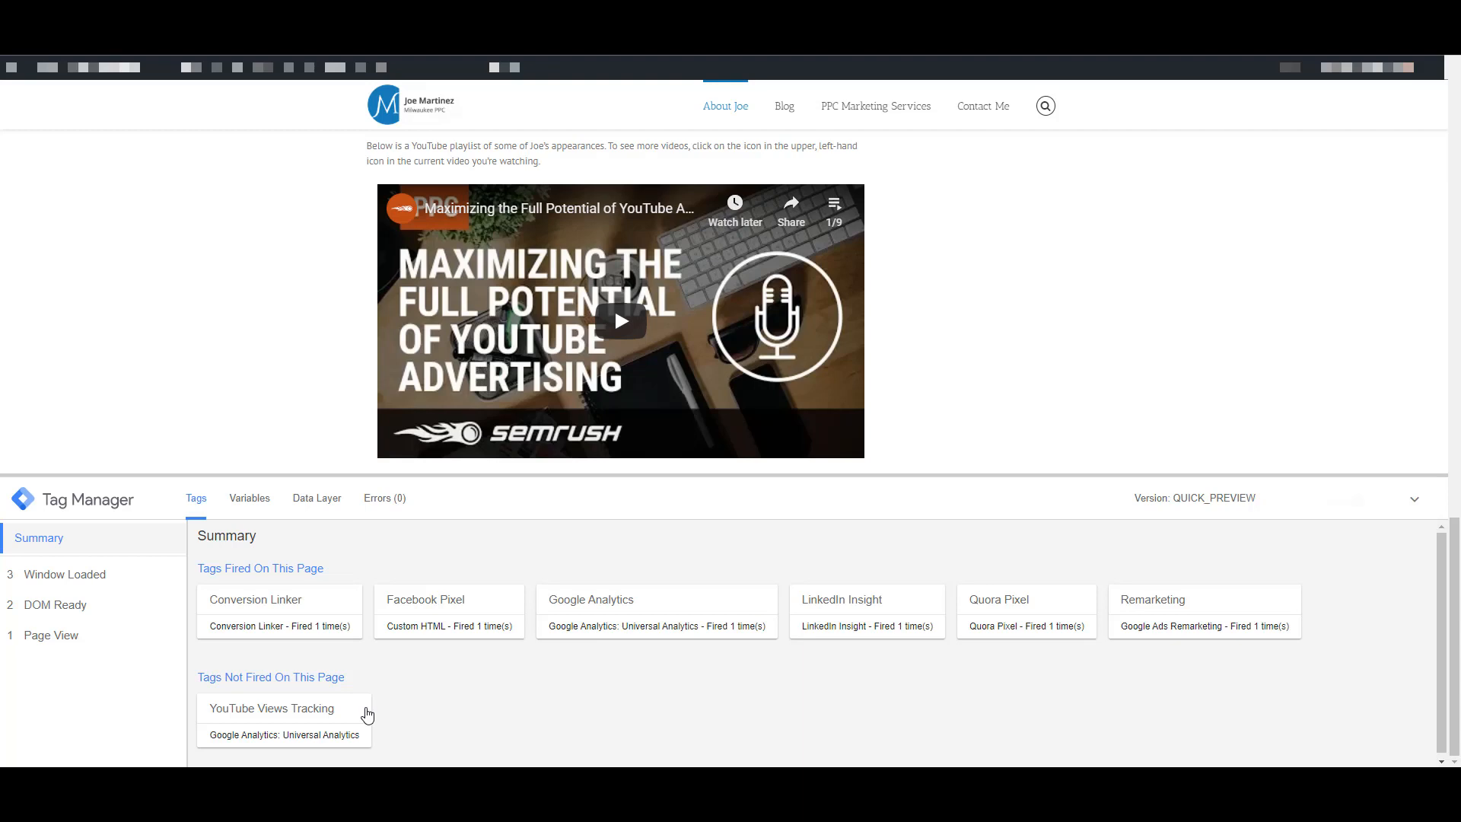
Step: Inspect the unfired tracking tag, then play and seek the video so it fires
{"action": "left_click", "coordinate": [620, 321]}
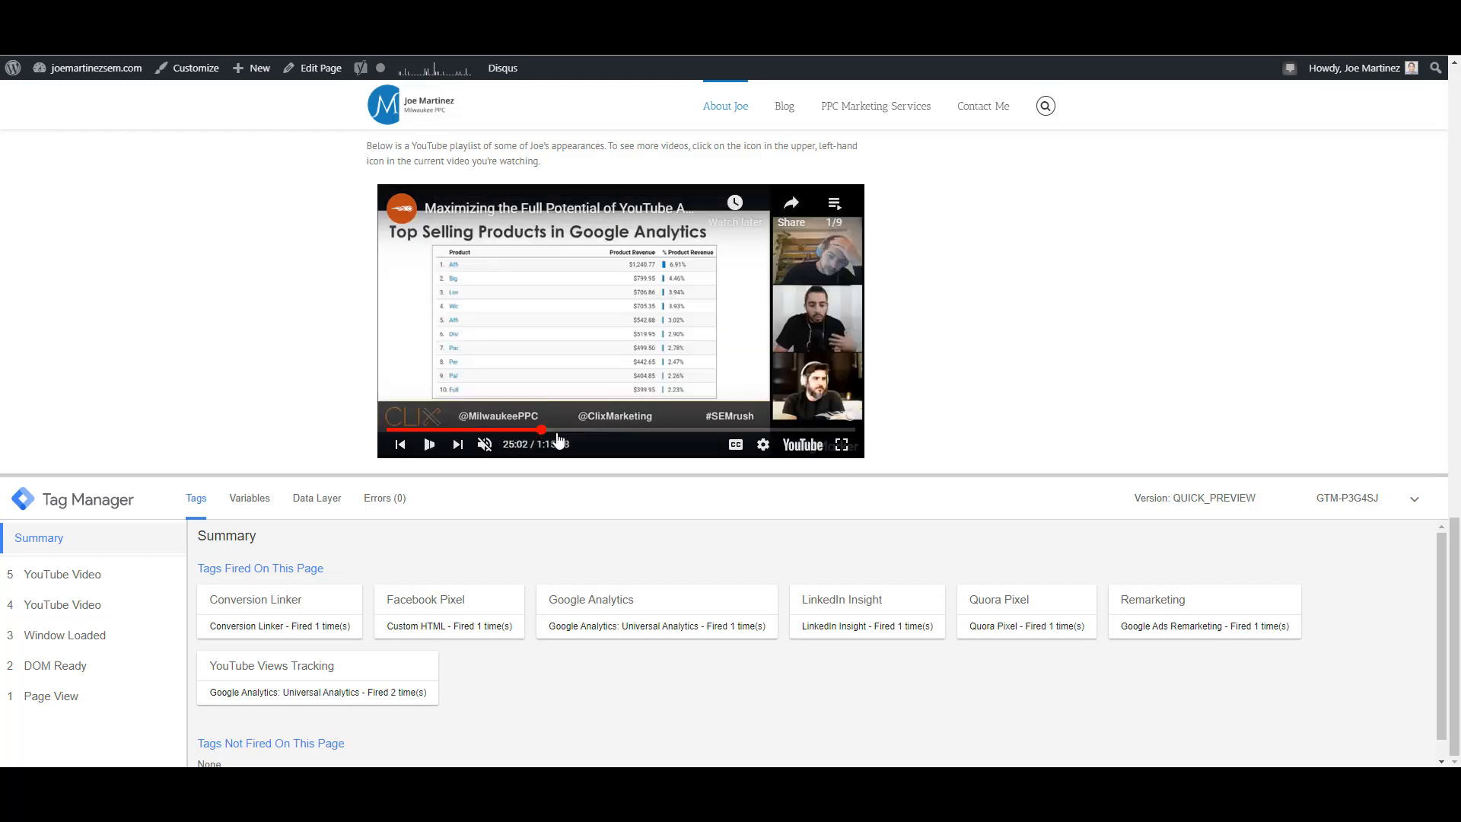
{"action": "left_click", "coordinate": [429, 443]}
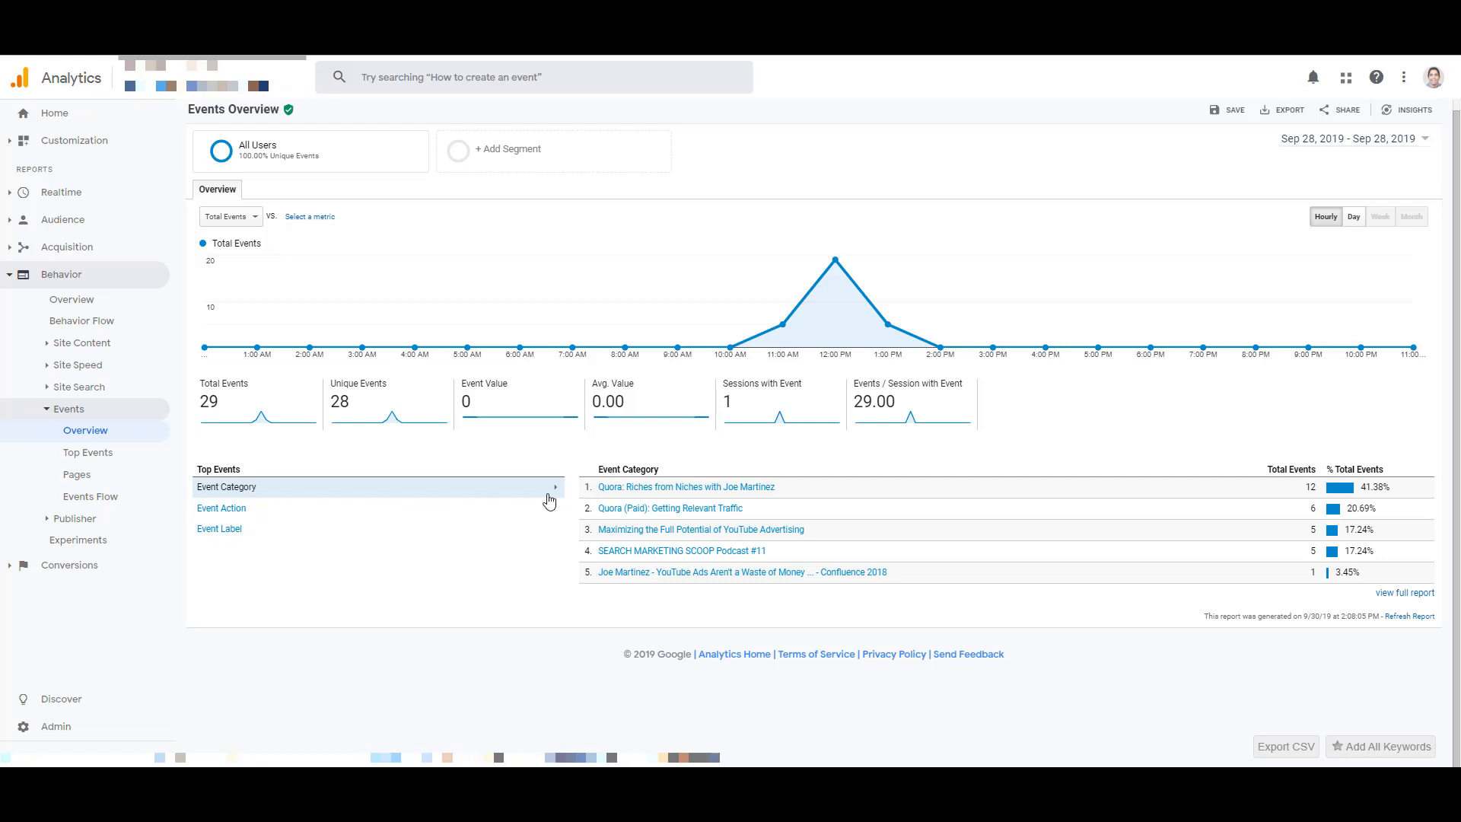
{"action": "mouse_move", "coordinate": [673, 470]}
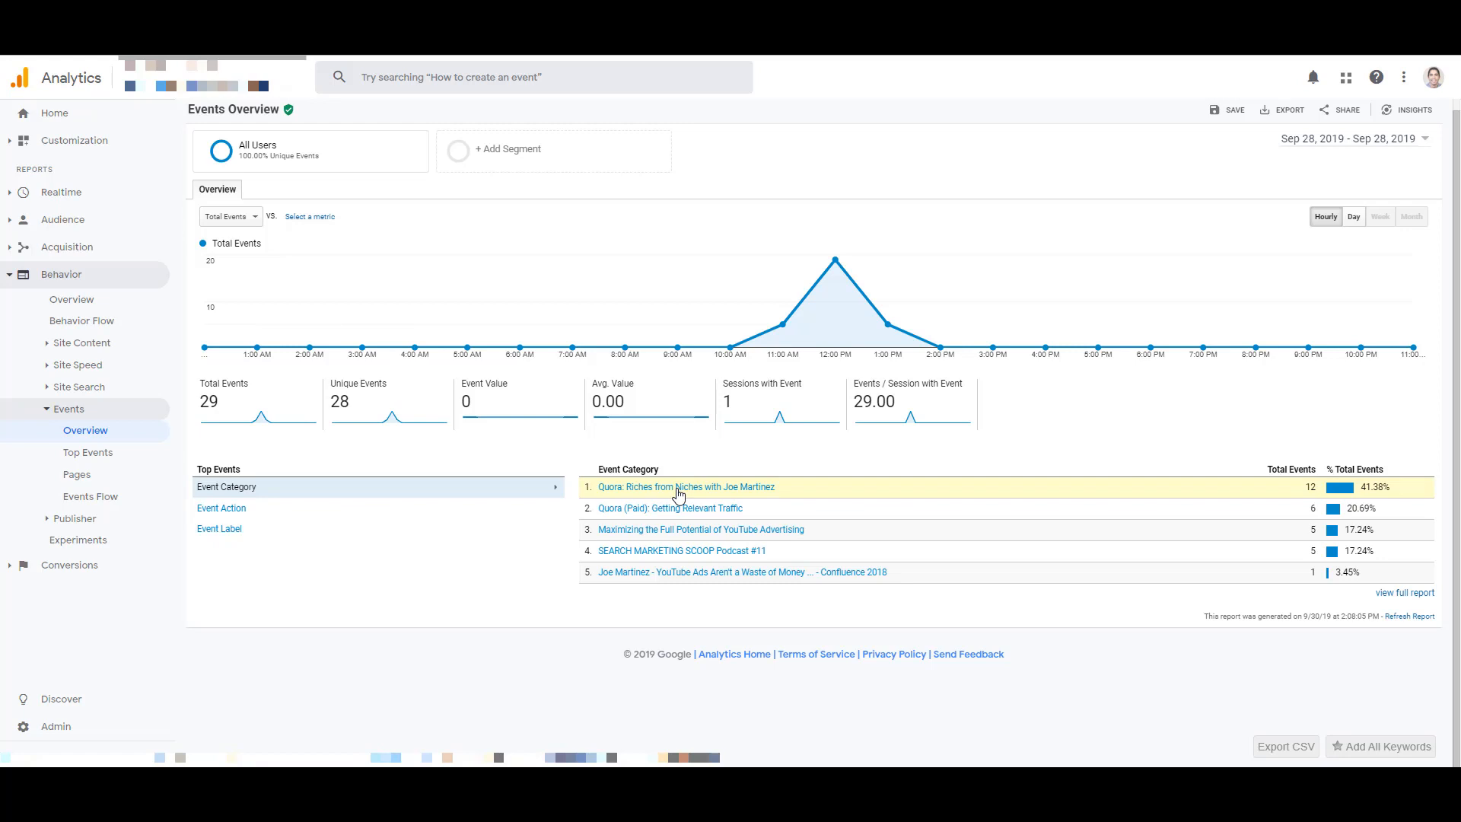
Step: Drill into the top video category and break it down by Event Action, then Event Label
{"action": "left_click", "coordinate": [687, 487]}
{"action": "type", "text": "ac"}
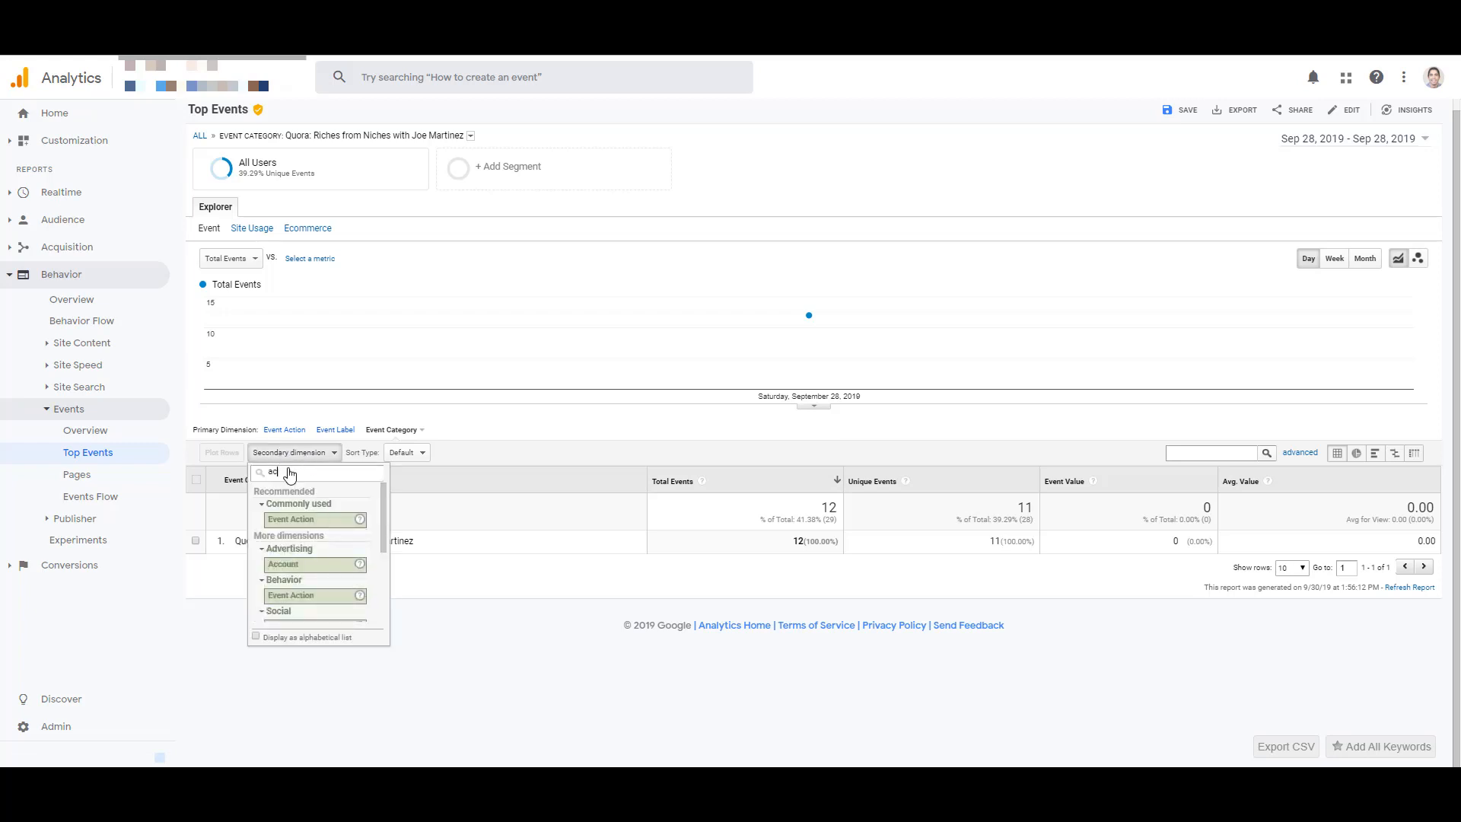
{"action": "left_click", "coordinate": [289, 519]}
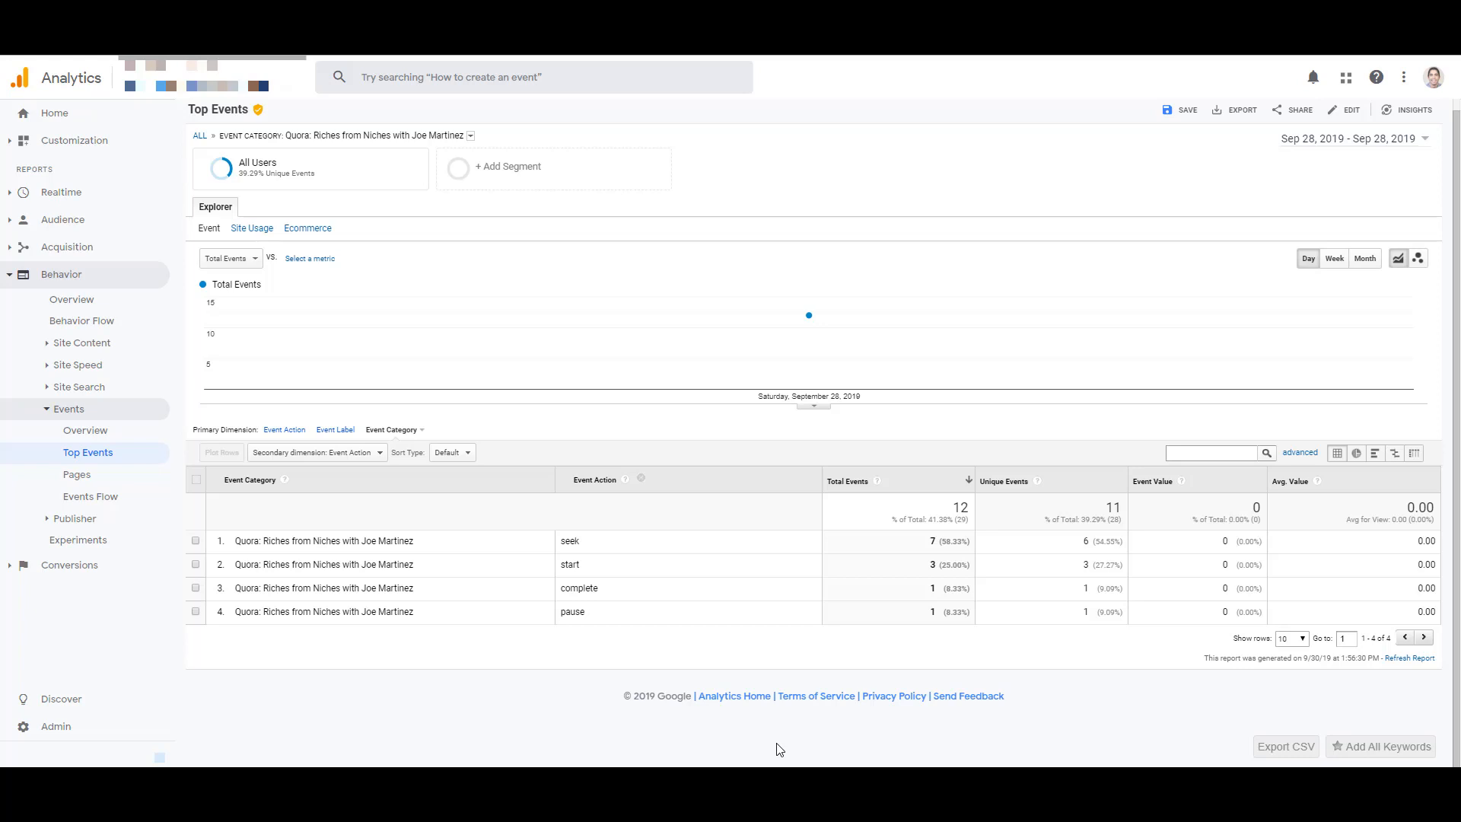
{"action": "mouse_move", "coordinate": [335, 429]}
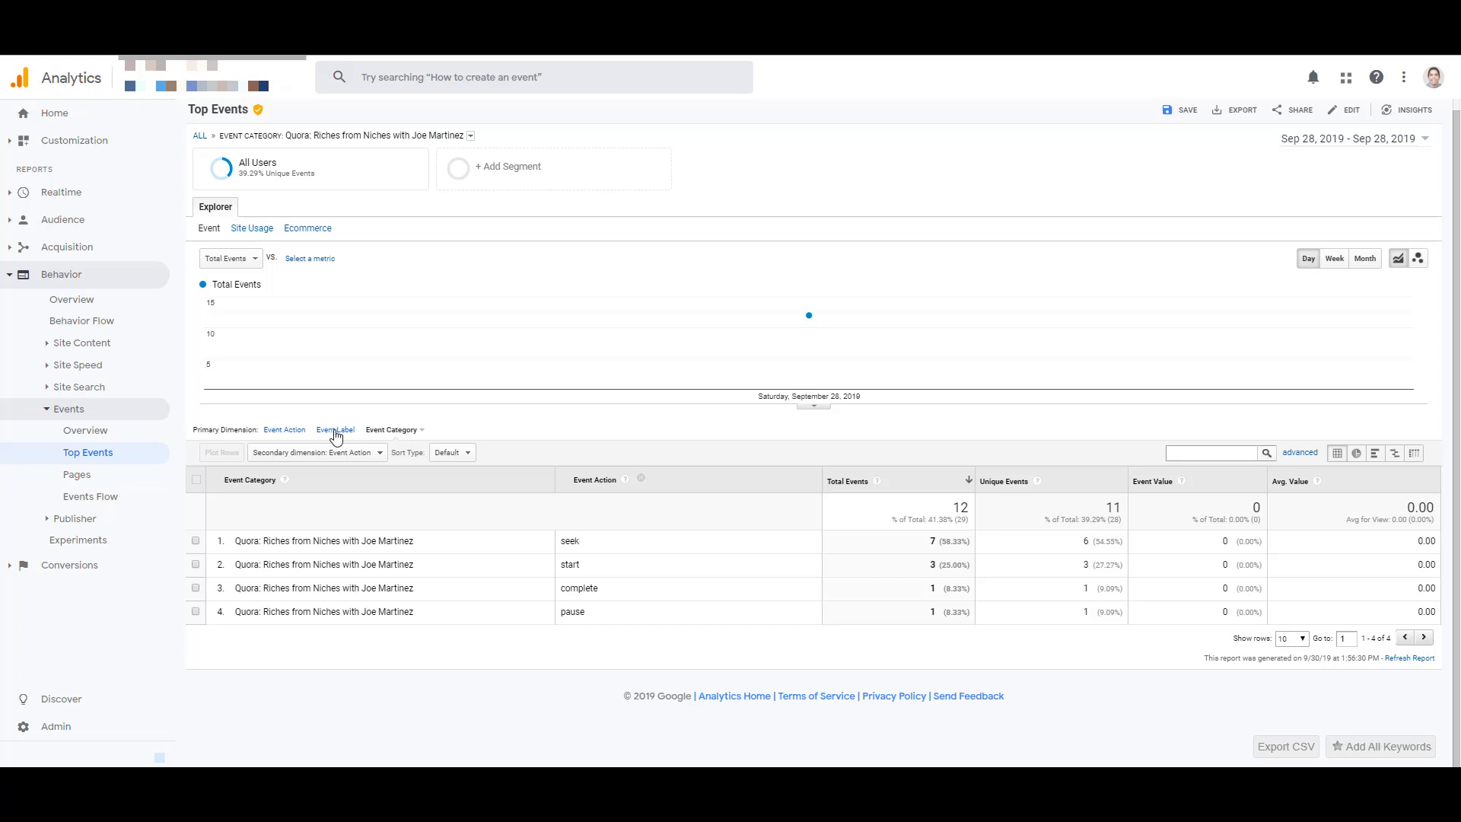
{"action": "left_click", "coordinate": [335, 429]}
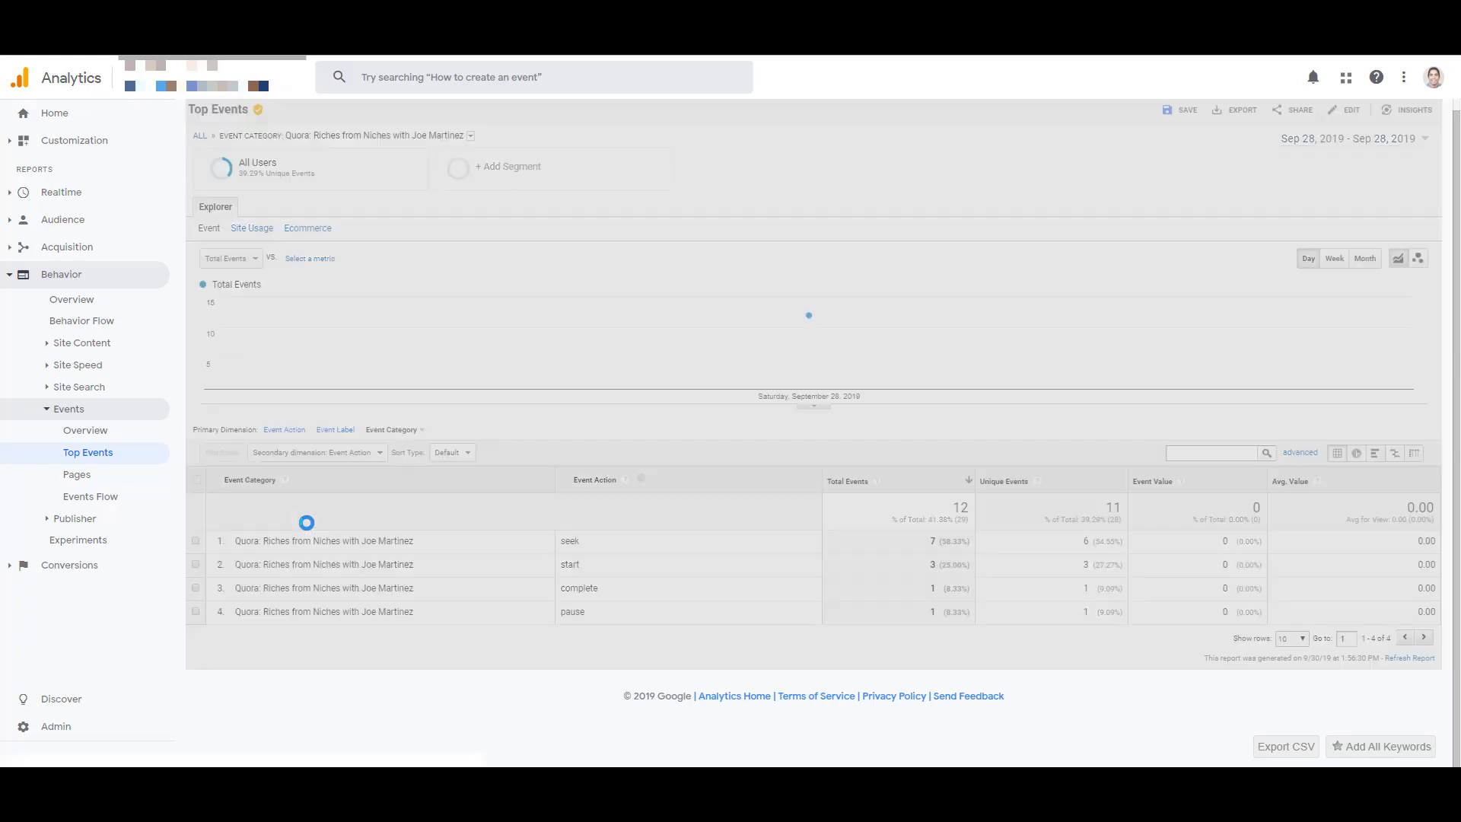
{"action": "left_click", "coordinate": [334, 429]}
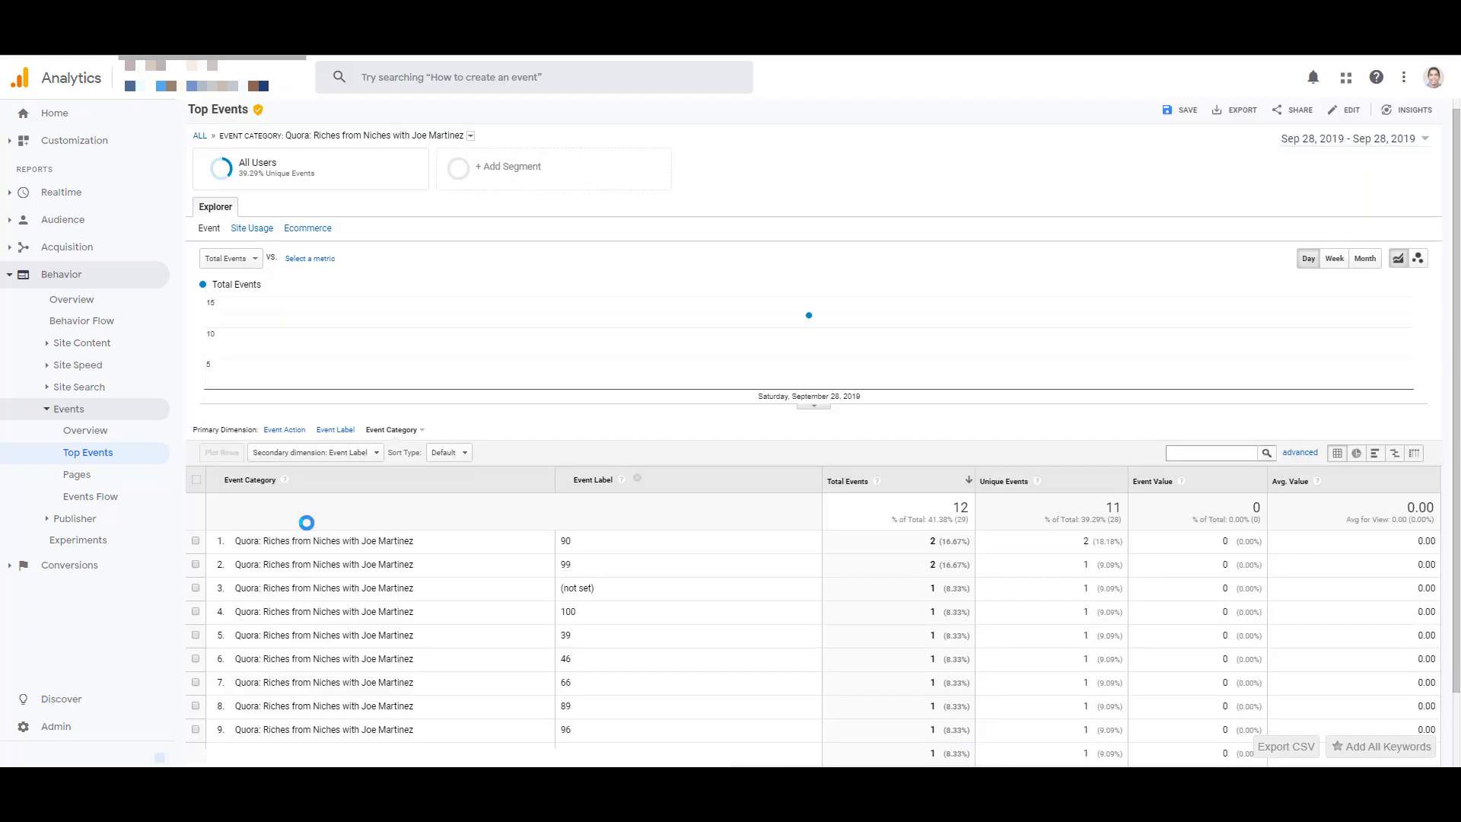